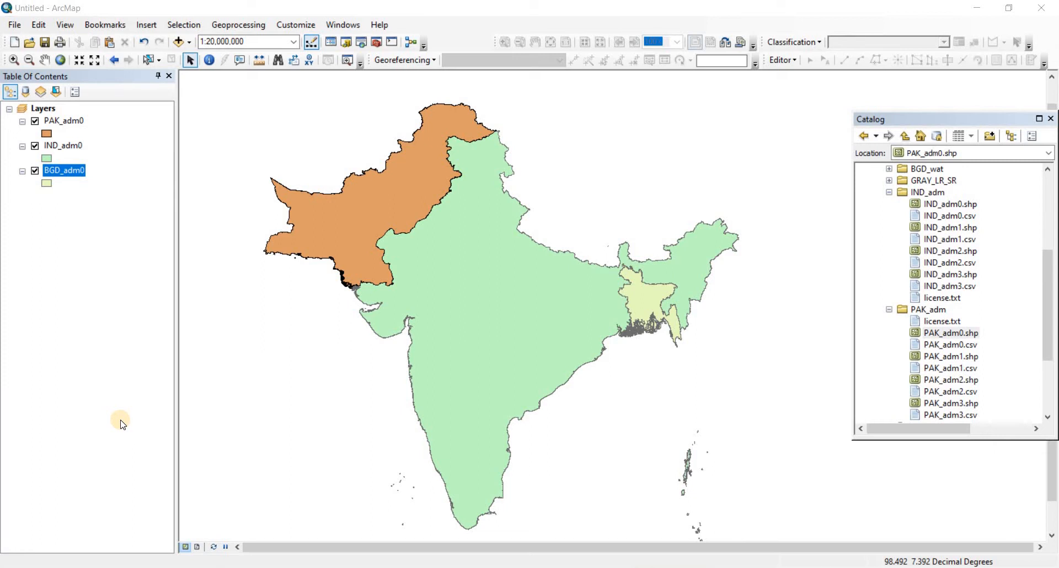
pyautogui.moveTo(89, 336)
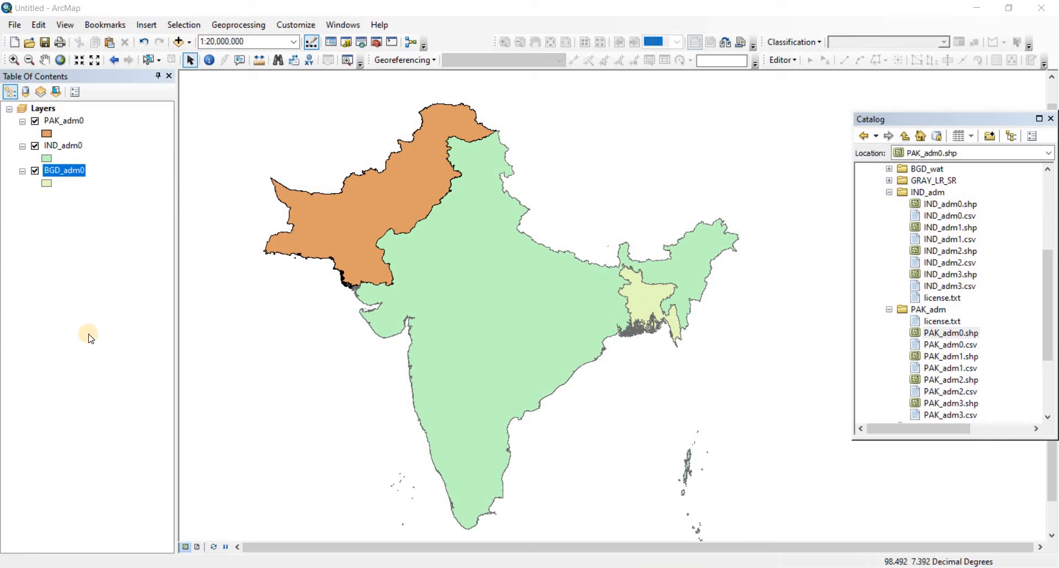
pyautogui.moveTo(662, 306)
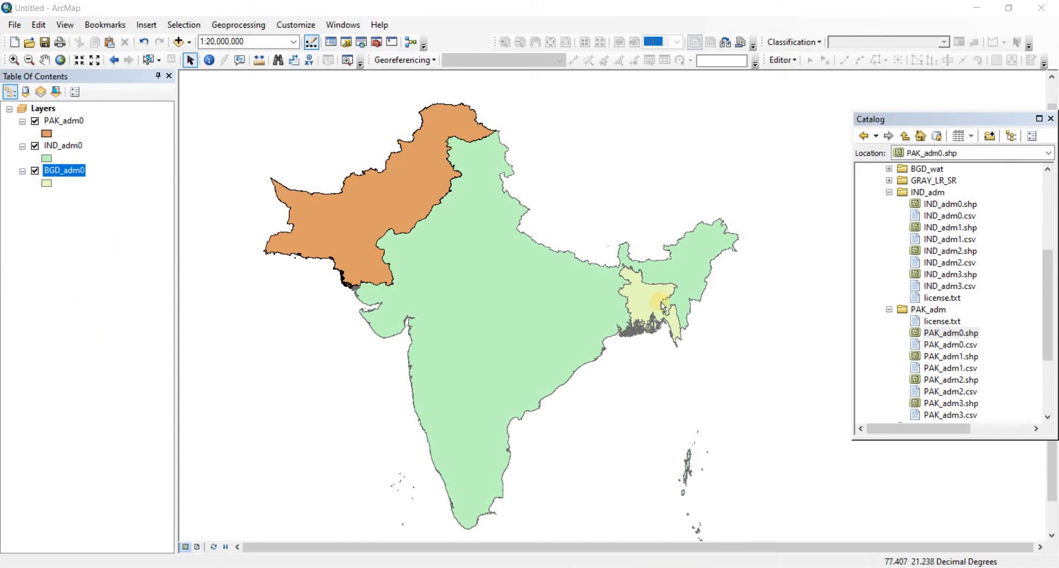
# Bring up the BGD_adm0 layer's context menu to reach its Data export options
pyautogui.doubleClick(64, 170)
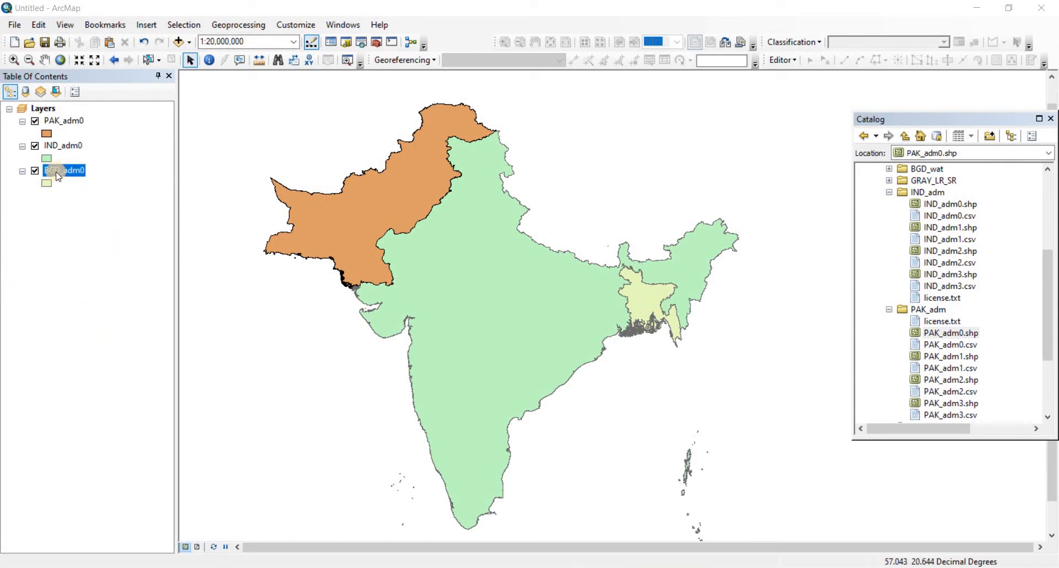
pyautogui.rightClick(60, 171)
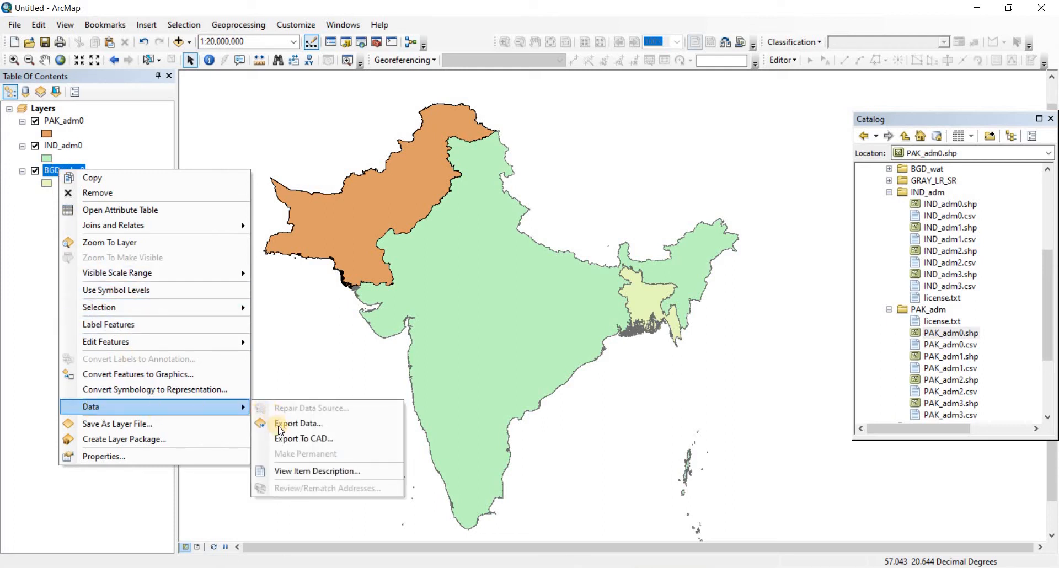
pyautogui.moveTo(303, 409)
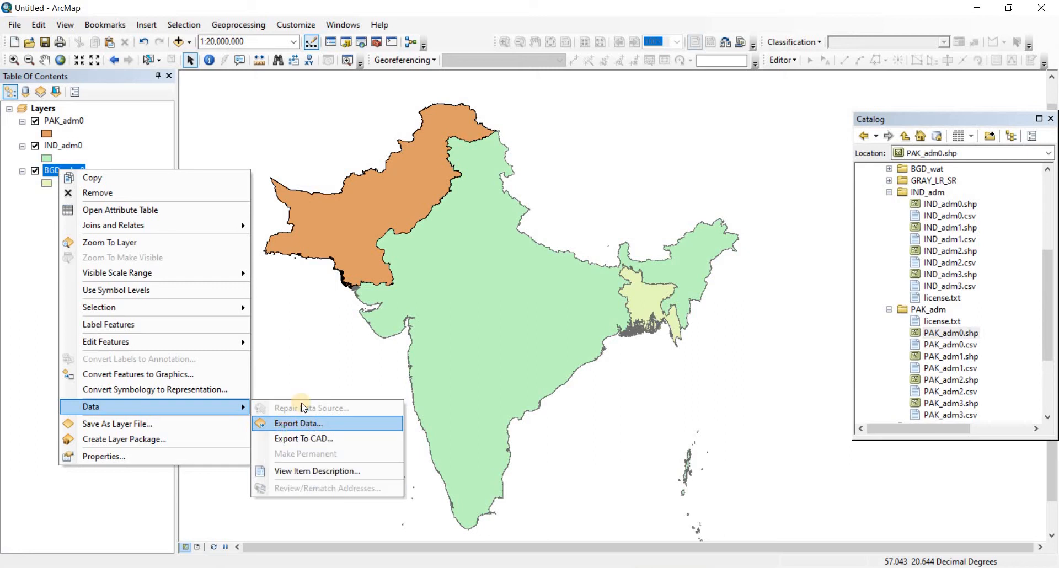
# Export BGD_adm0 with all features, using the layer's source data coordinate system
pyautogui.click(298, 424)
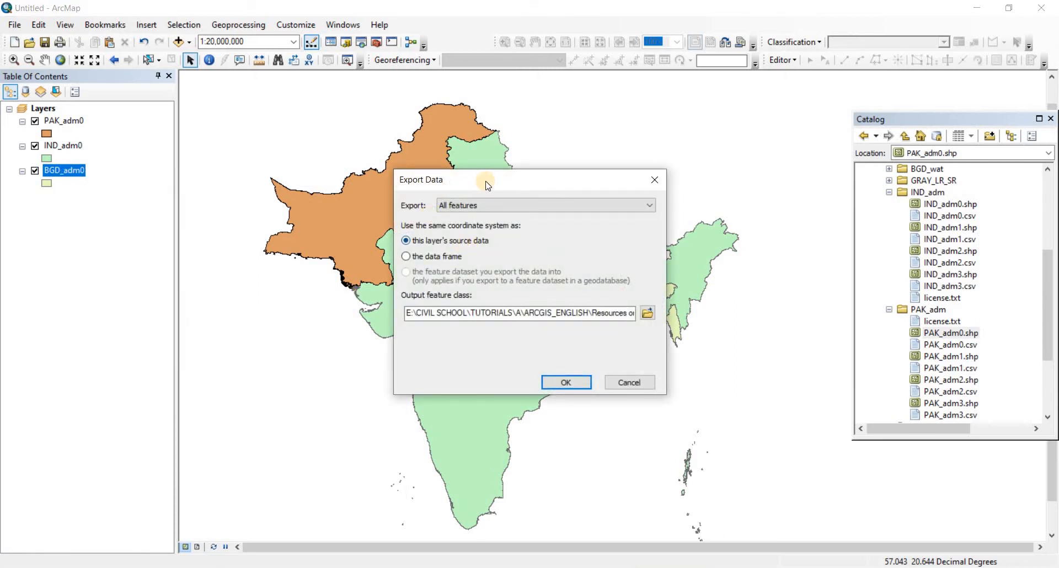
pyautogui.moveTo(431, 199)
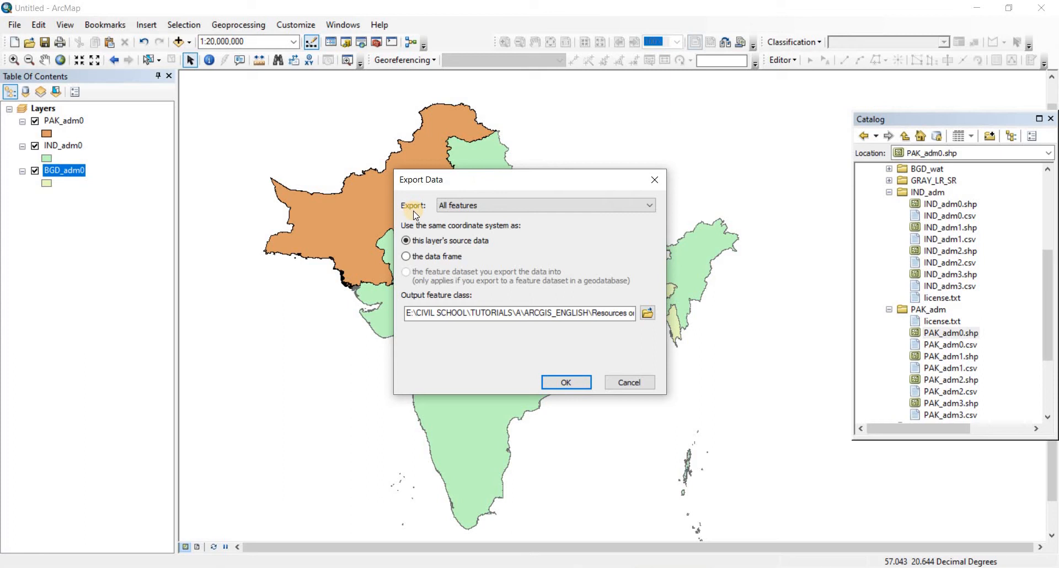
pyautogui.click(649, 205)
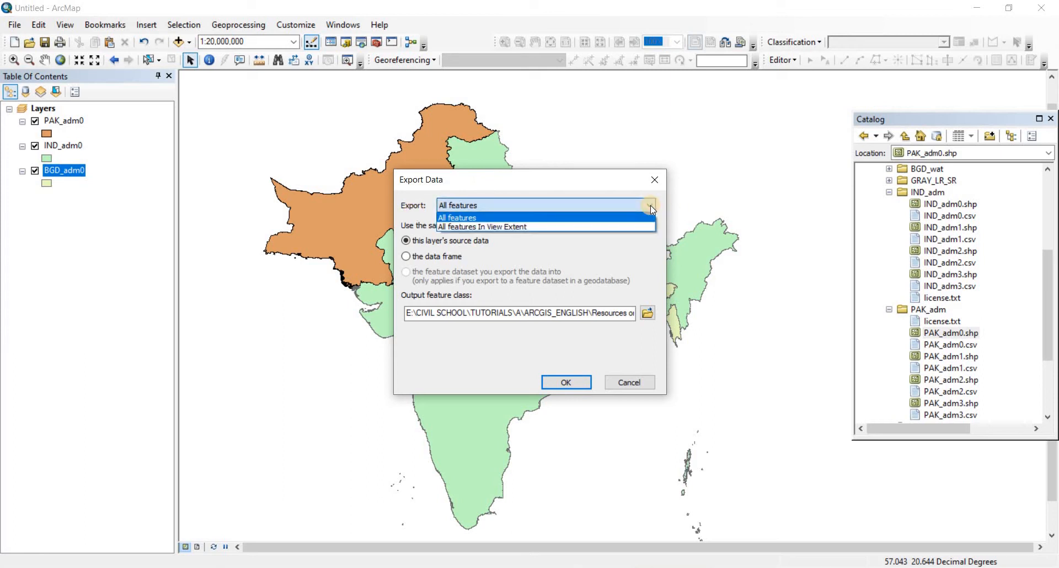
pyautogui.moveTo(506, 226)
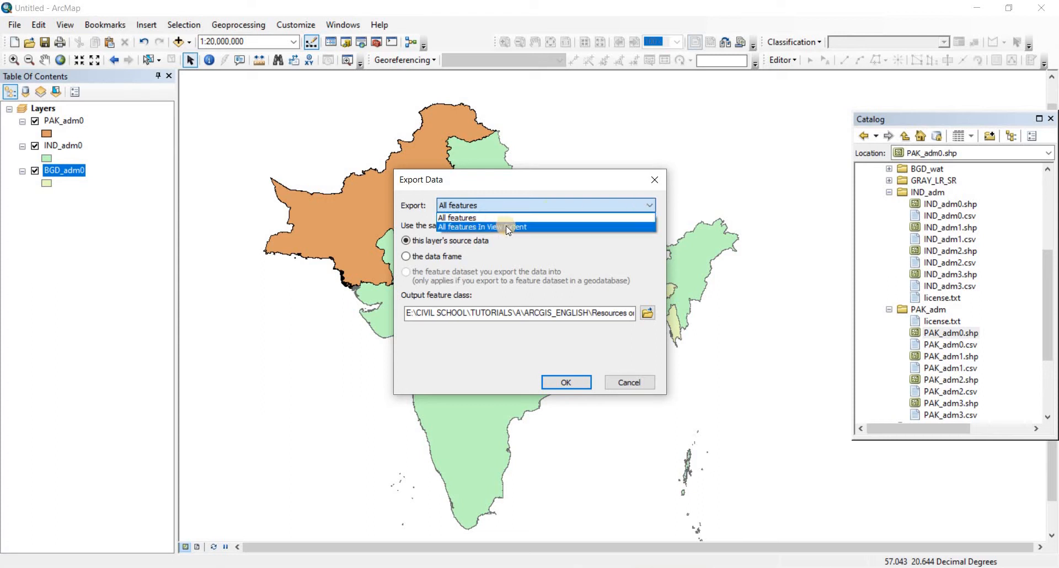
pyautogui.click(457, 217)
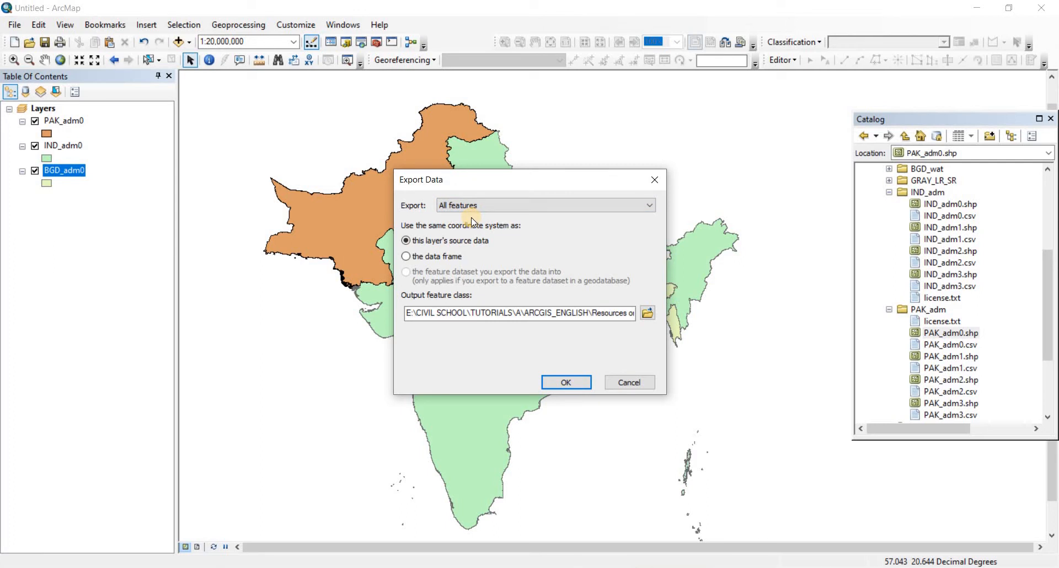
pyautogui.moveTo(508, 233)
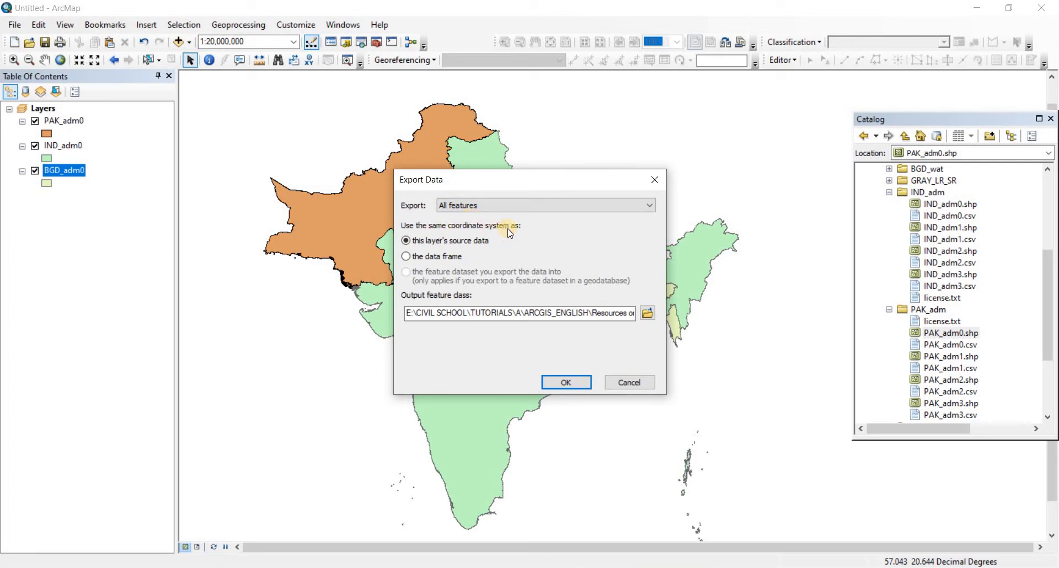
pyautogui.moveTo(452, 265)
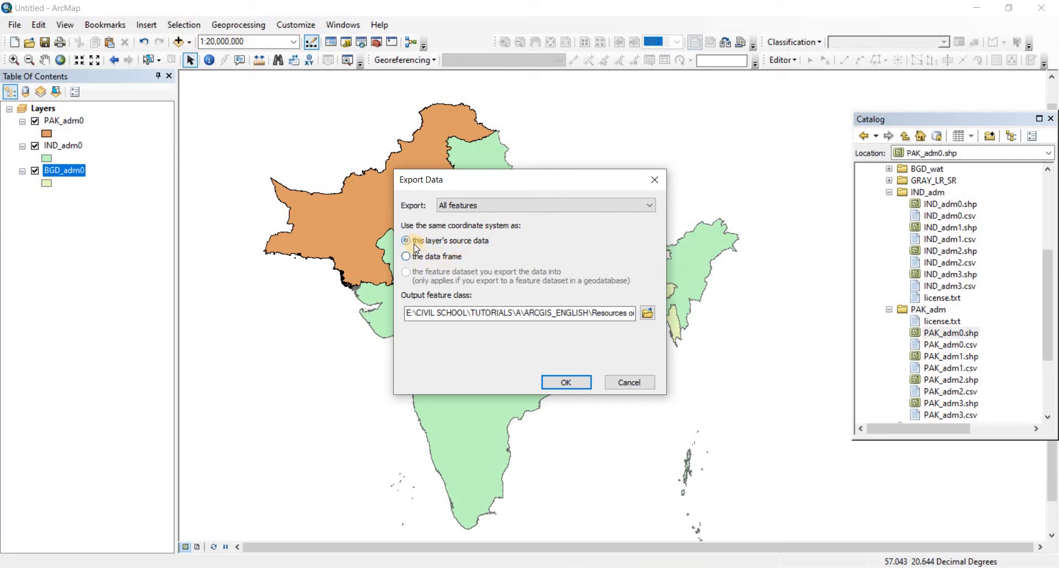
pyautogui.click(405, 241)
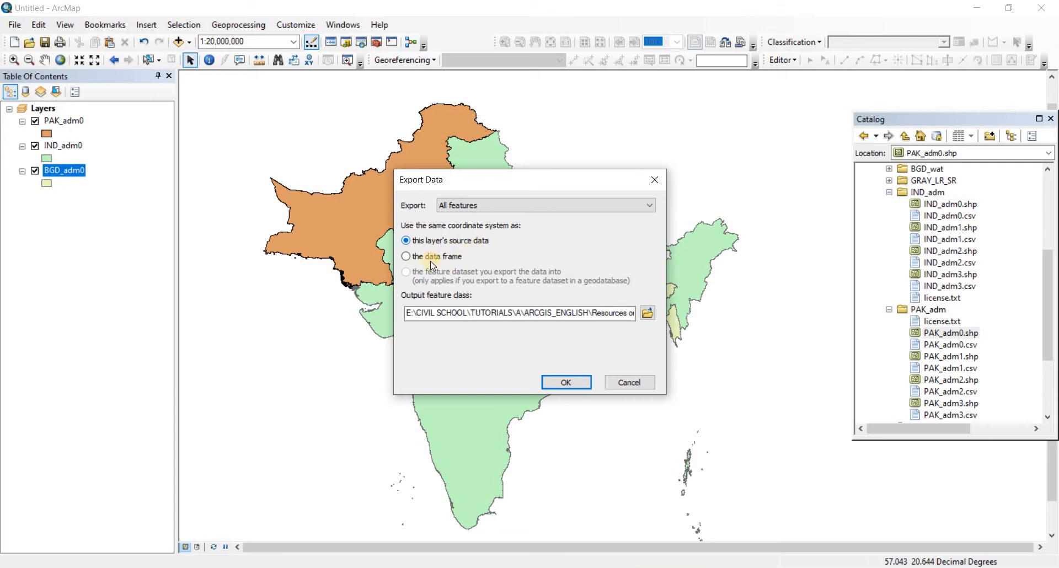
pyautogui.moveTo(425, 272)
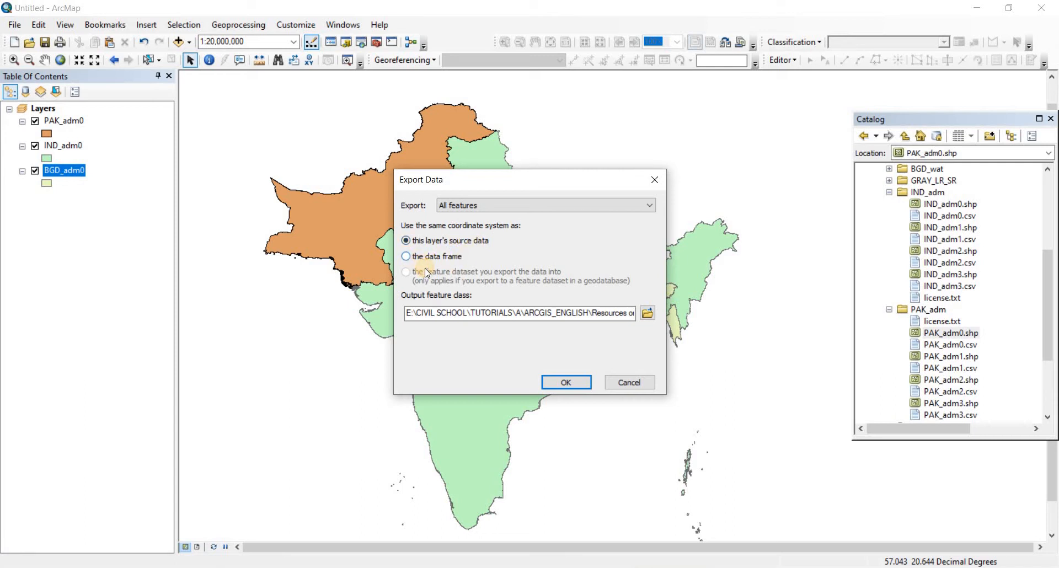
pyautogui.click(406, 256)
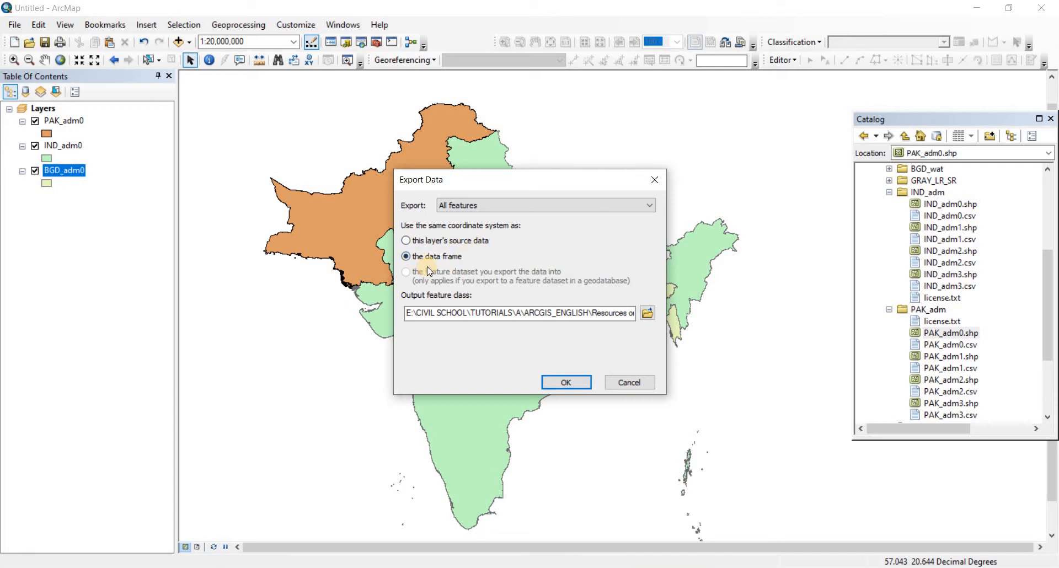
pyautogui.moveTo(490, 243)
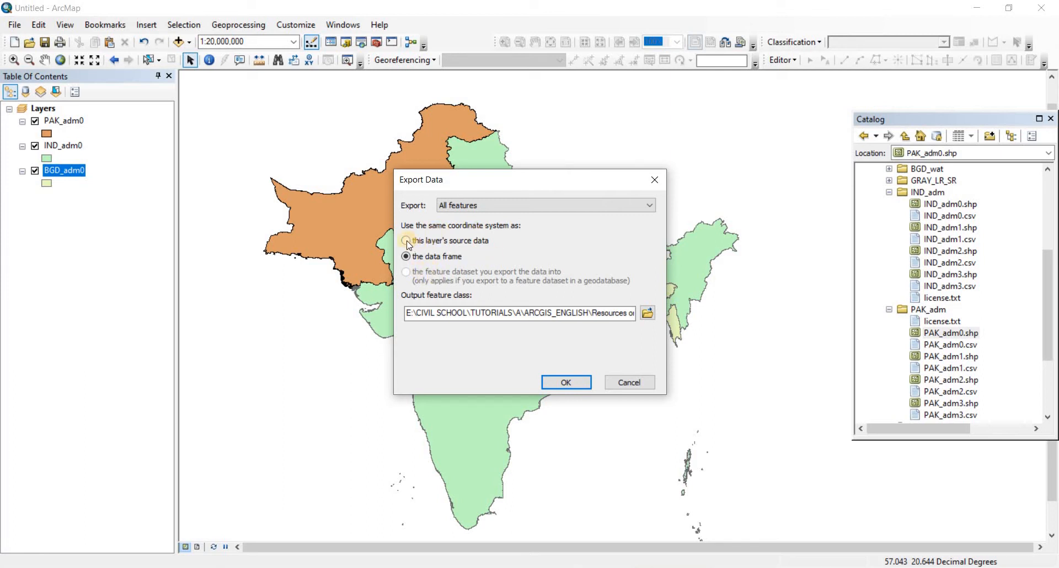
pyautogui.click(406, 241)
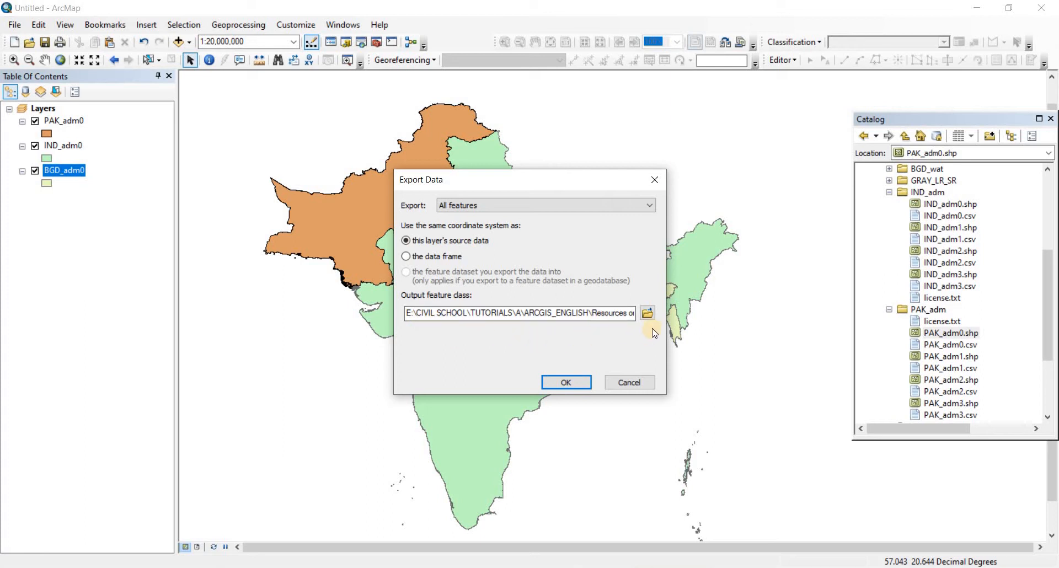
# Browse for the output location and open the BD_Population folder
pyautogui.click(647, 312)
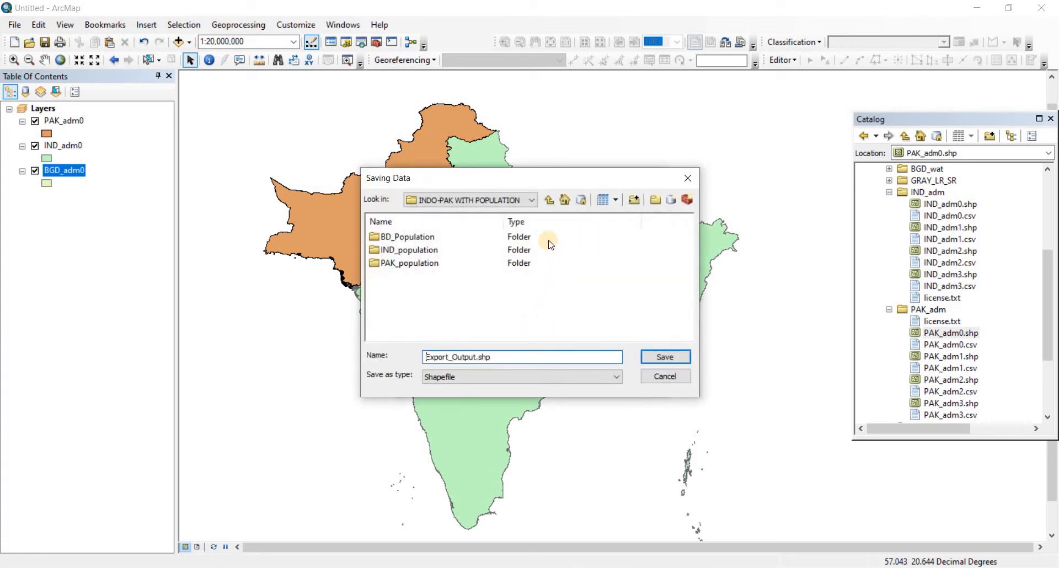
pyautogui.moveTo(415, 280)
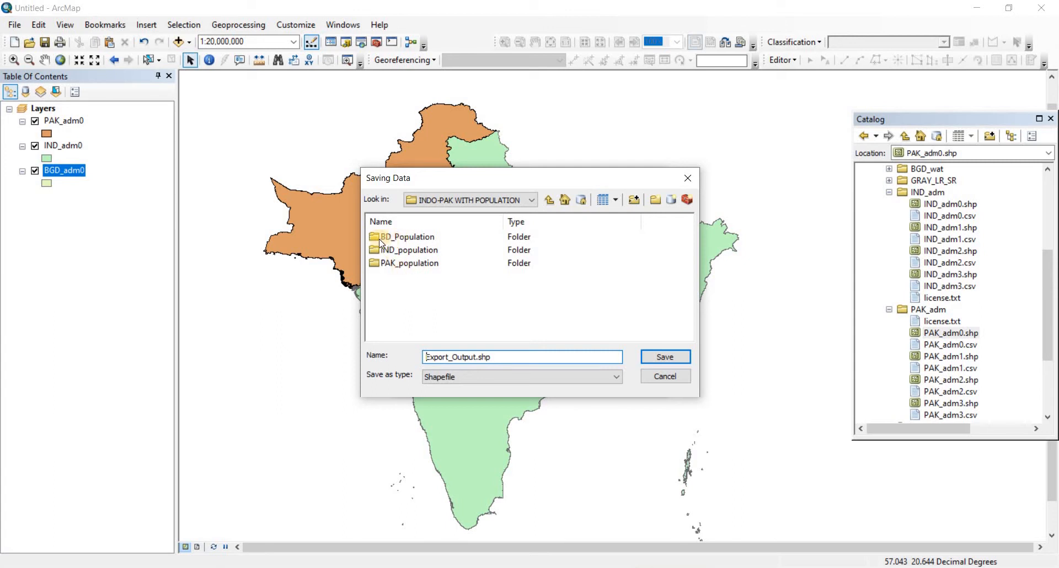
pyautogui.doubleClick(405, 237)
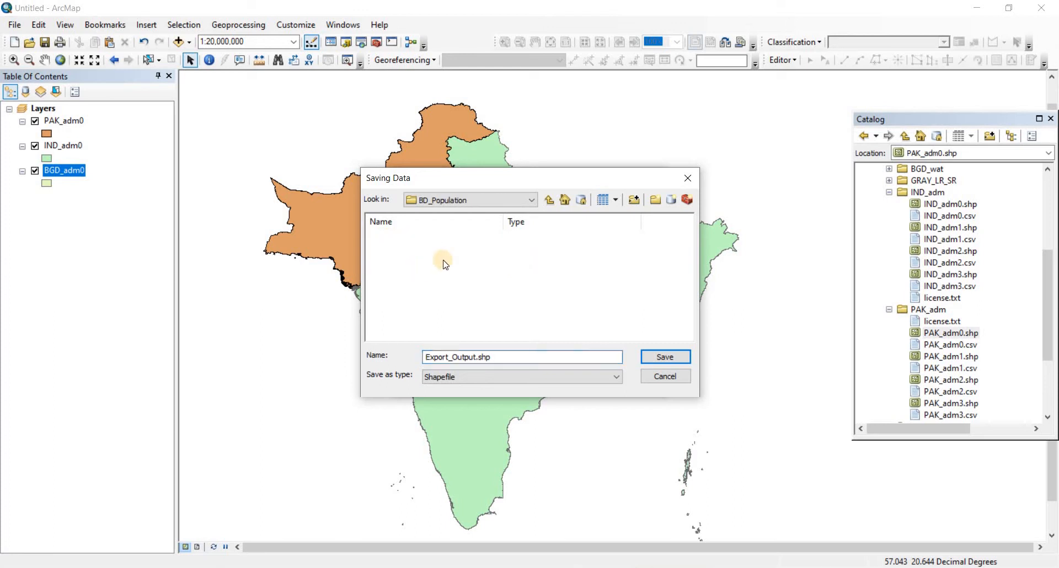
pyautogui.moveTo(414, 303)
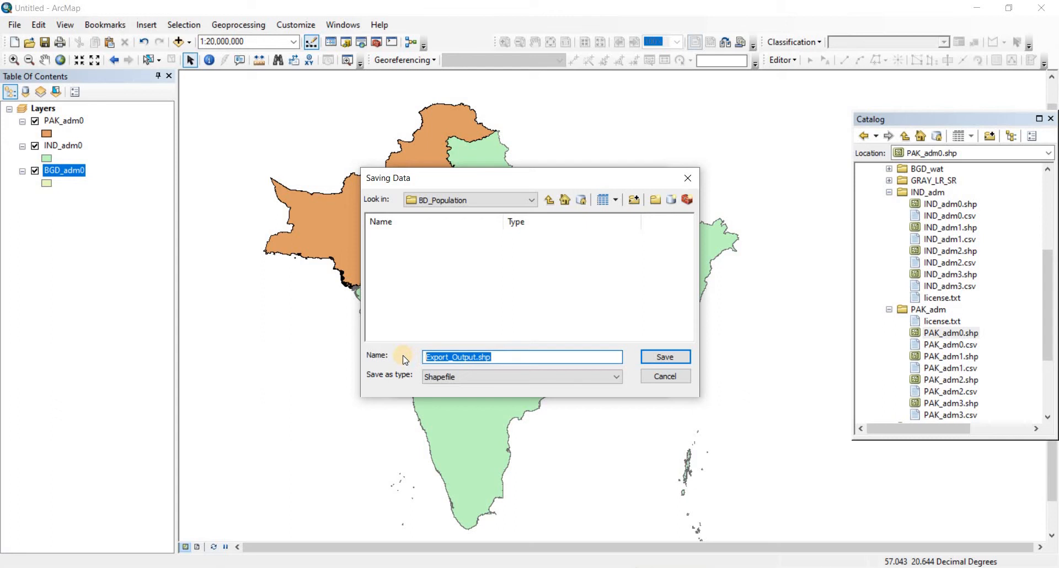
# Replace Export_Output.shp with the name 'Bangladesh'
pyautogui.write('BAng')
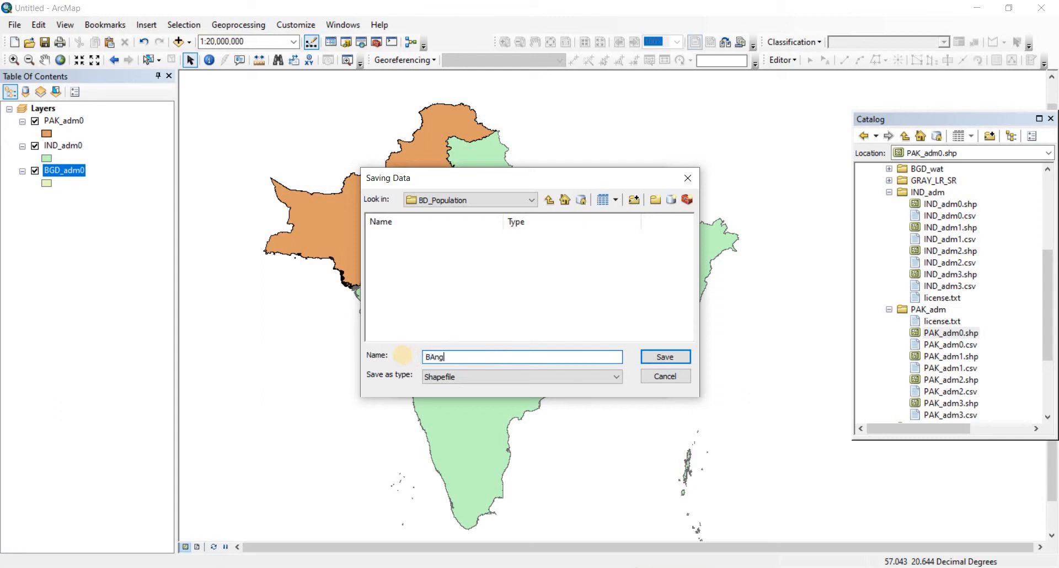
pyautogui.write('ladesh')
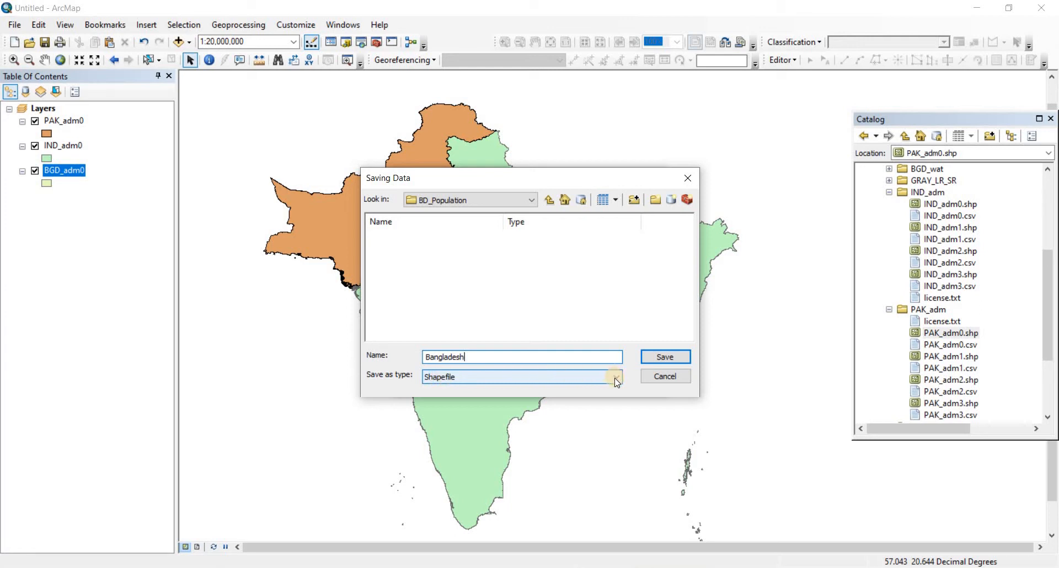
# Set the save type to Shapefile so the output is Bangladesh.shp in BD_Population
pyautogui.click(616, 377)
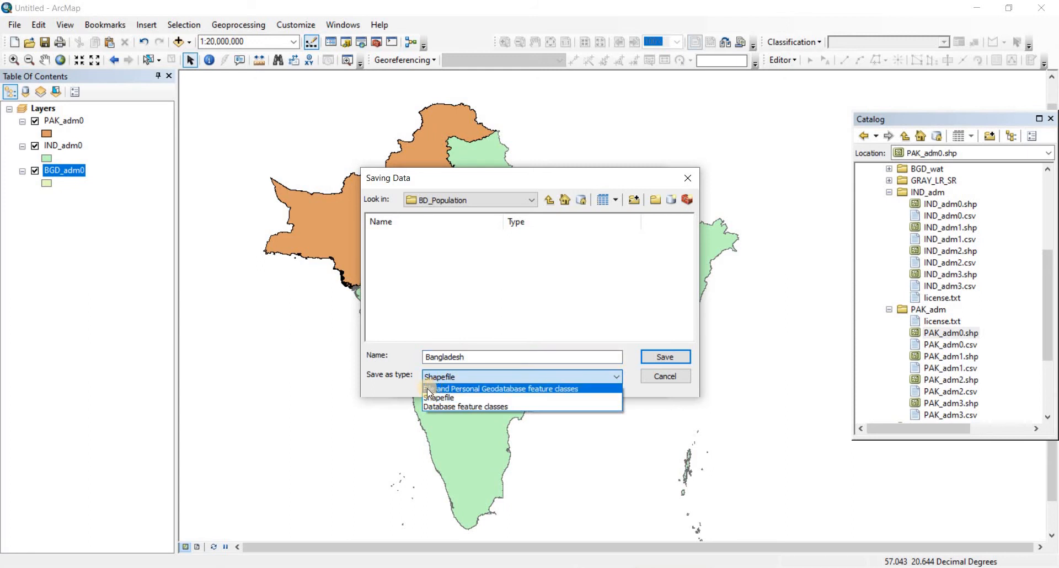
pyautogui.click(501, 388)
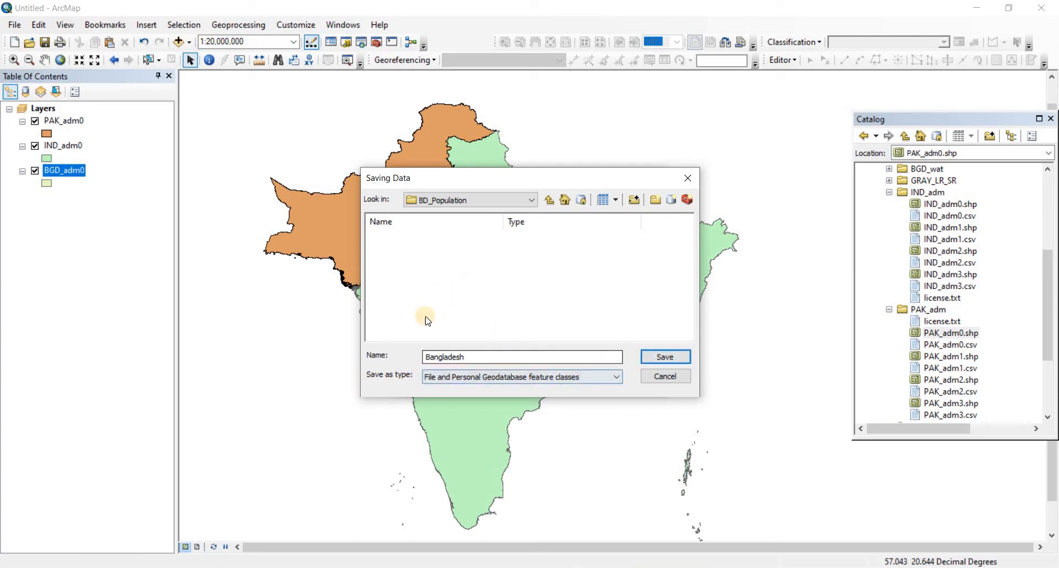
pyautogui.moveTo(392, 337)
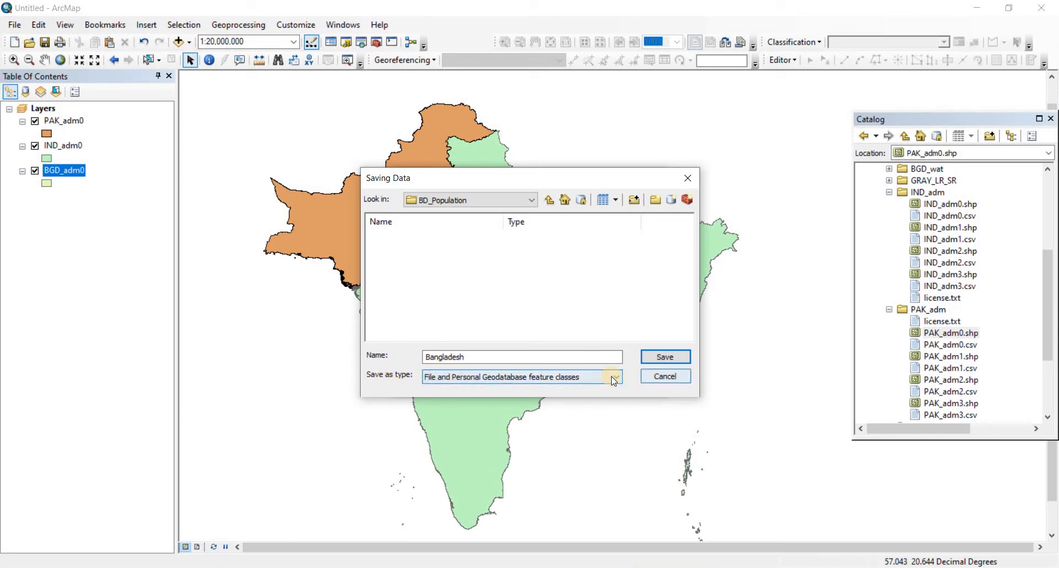
pyautogui.click(617, 376)
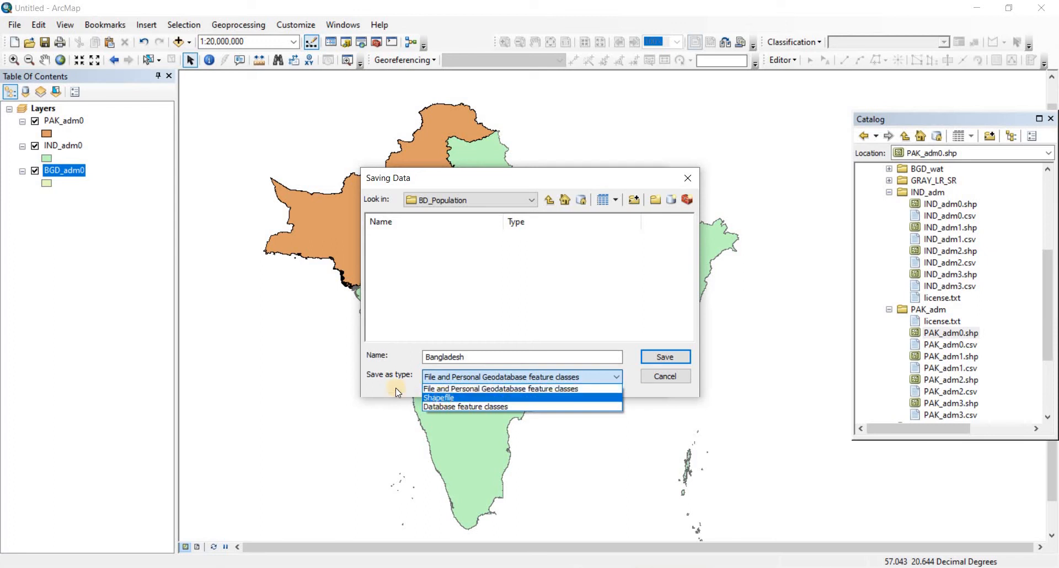
pyautogui.click(438, 398)
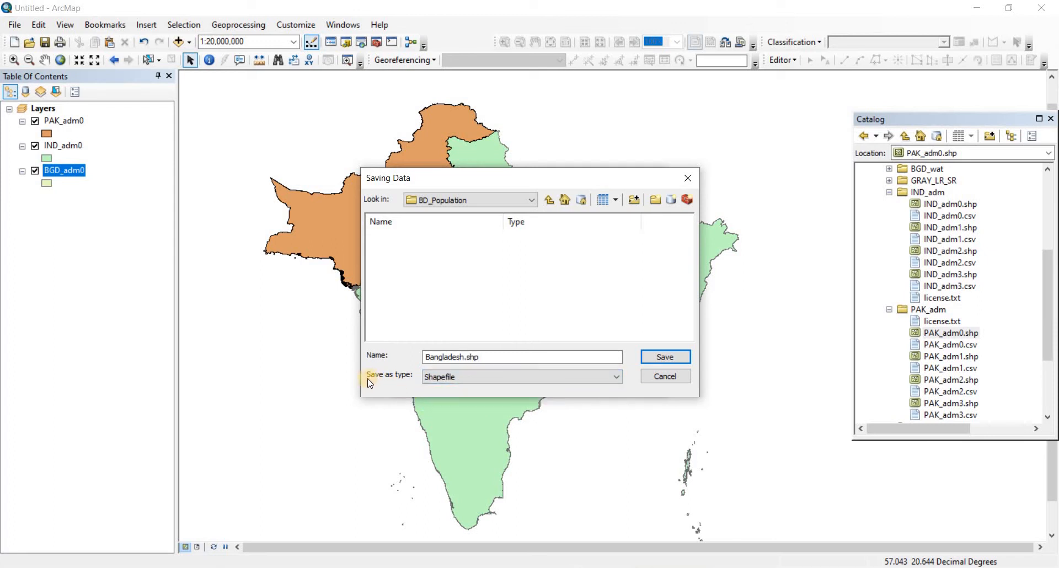
pyautogui.moveTo(423, 387)
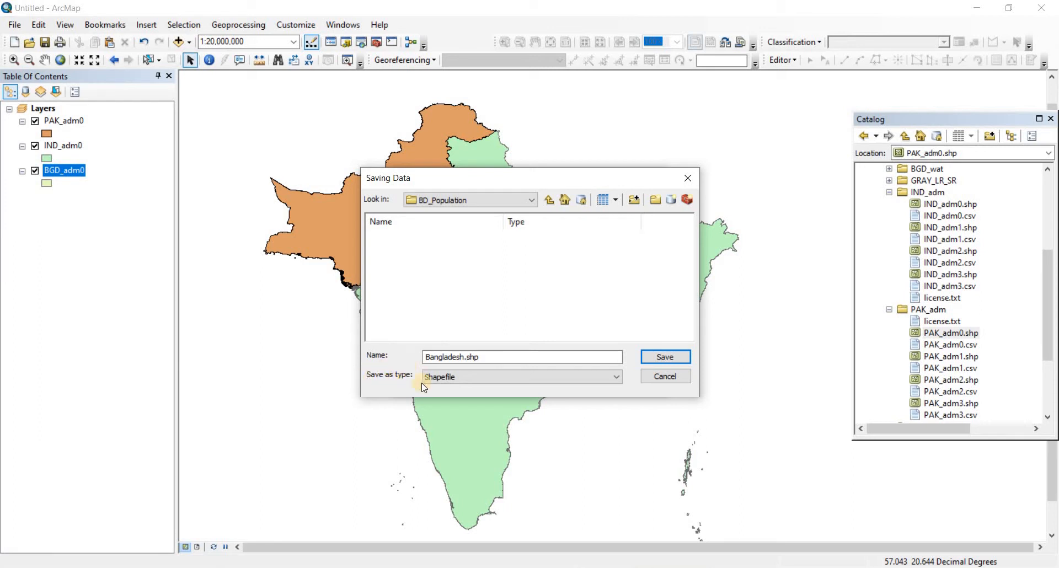
pyautogui.click(520, 376)
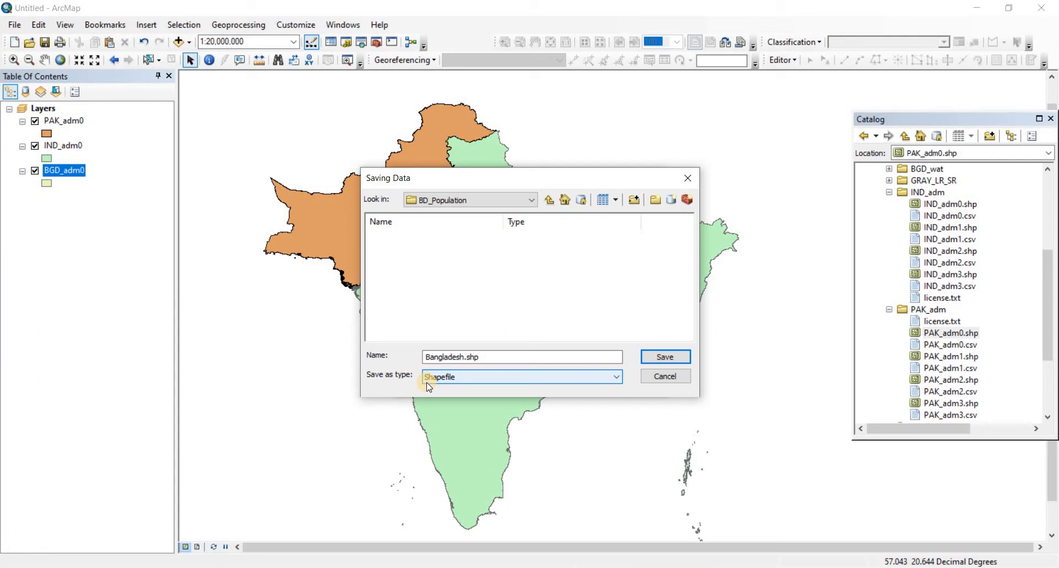
pyautogui.moveTo(419, 388)
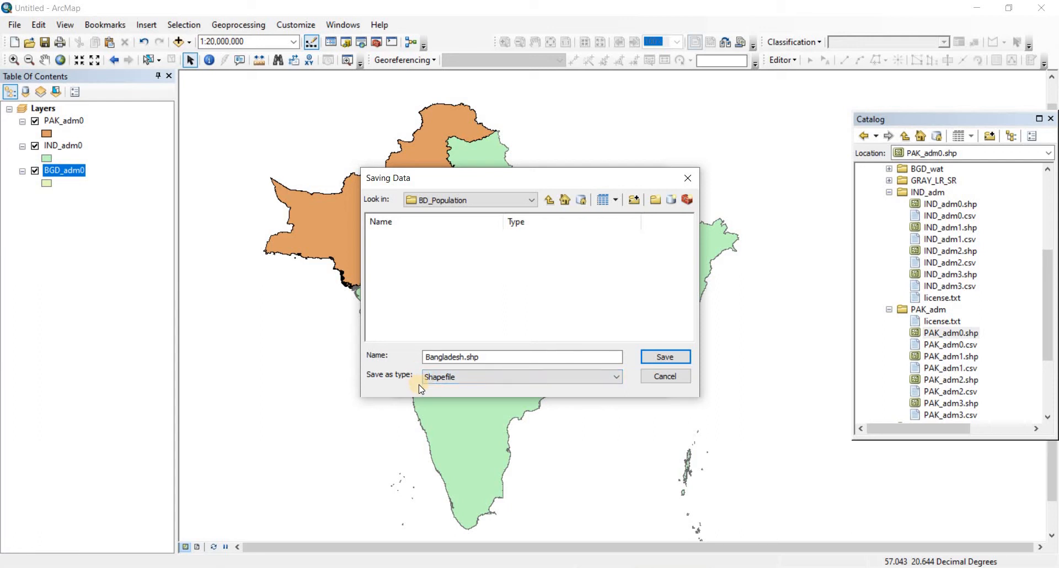
pyautogui.moveTo(428, 388)
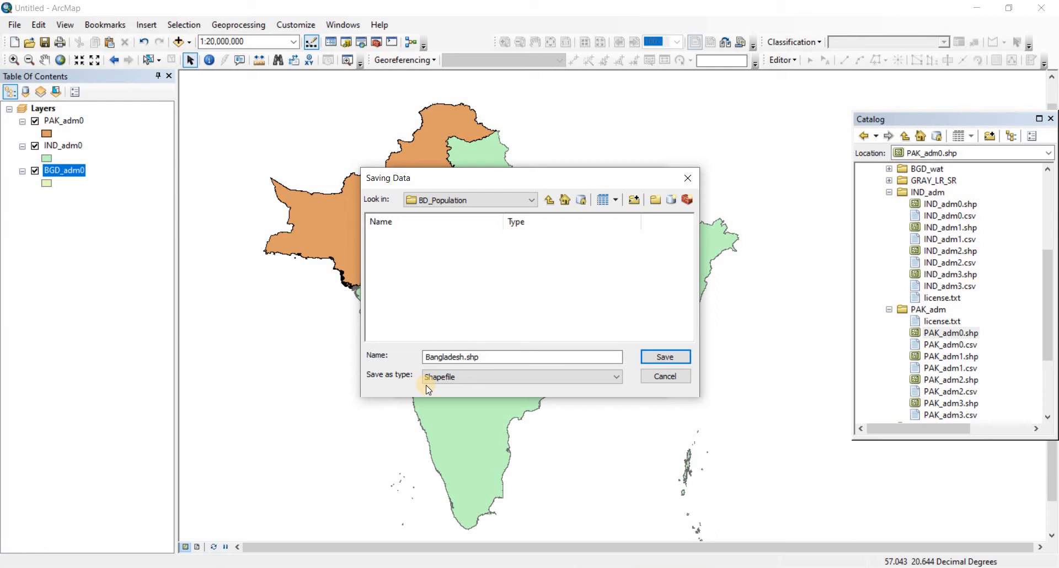
pyautogui.moveTo(433, 392)
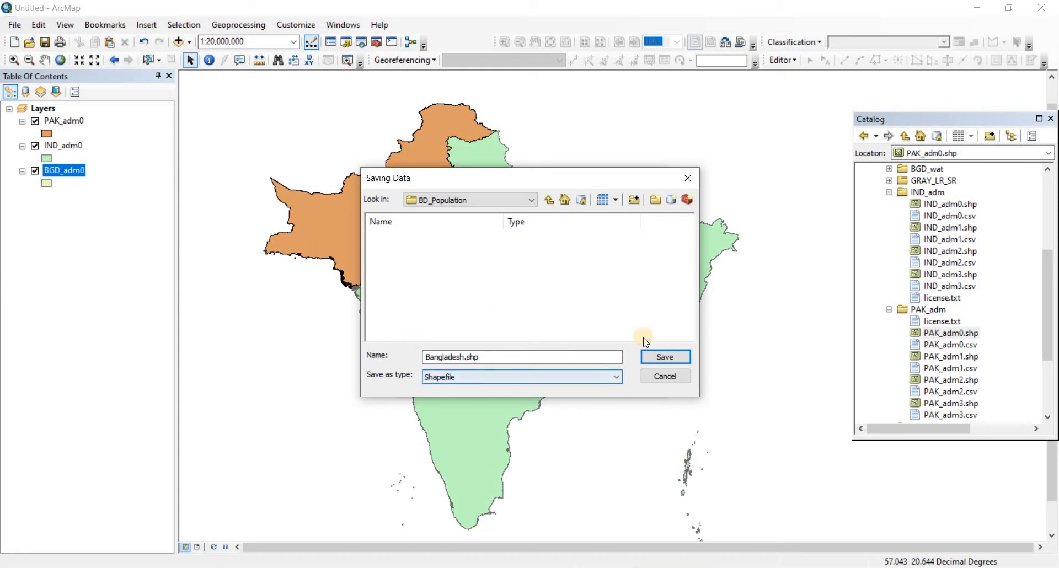
pyautogui.click(666, 357)
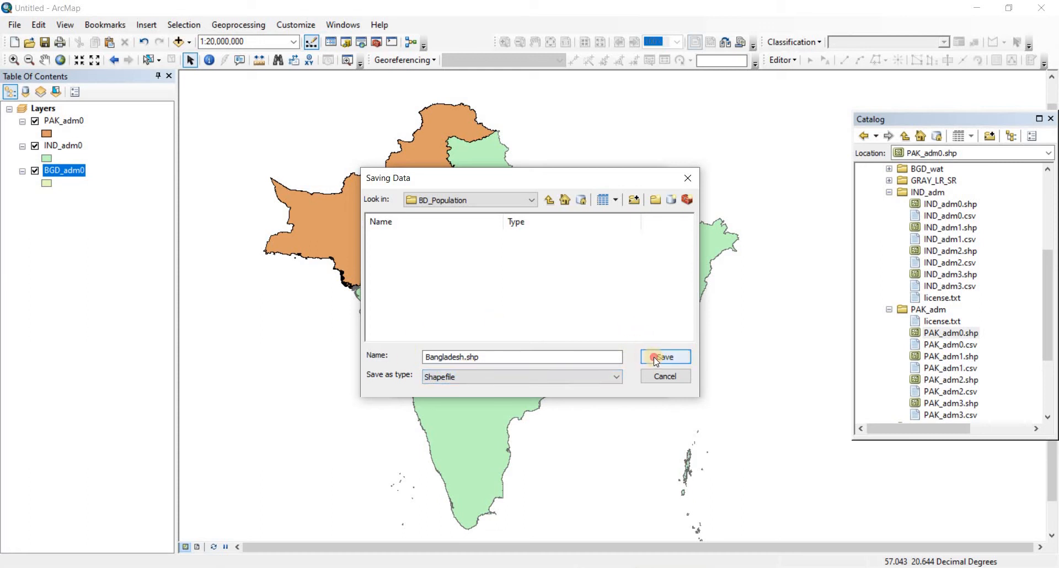
# Save and run the export, then dismiss the resulting error, warning and export-failure messages
pyautogui.click(664, 357)
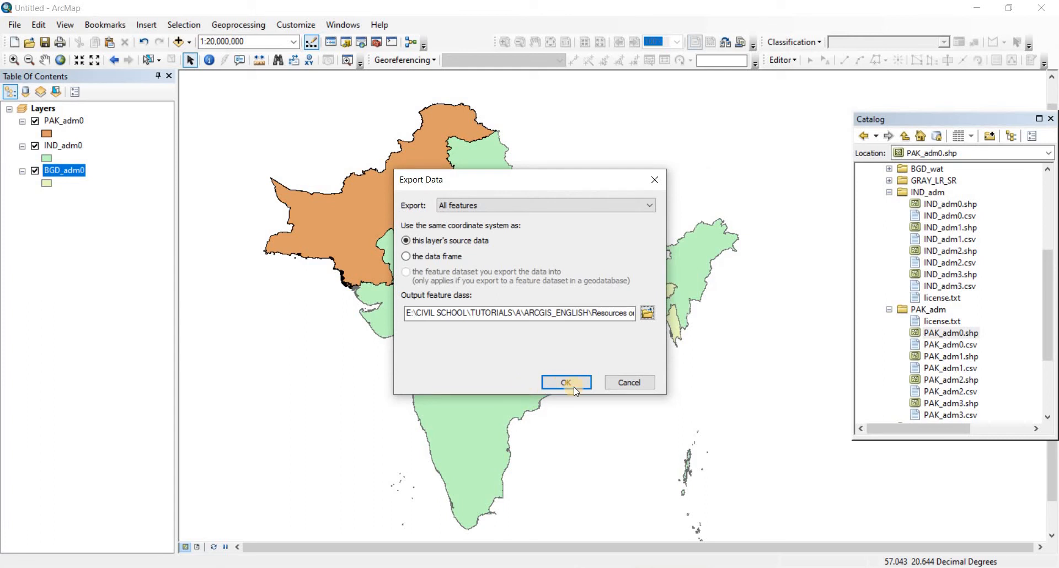
pyautogui.click(566, 383)
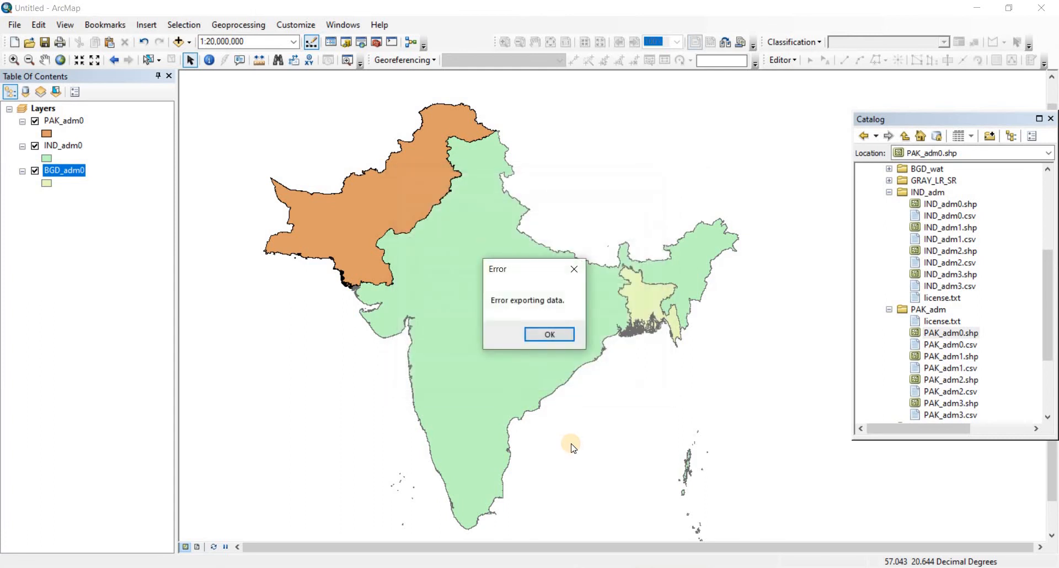
pyautogui.moveTo(494, 407)
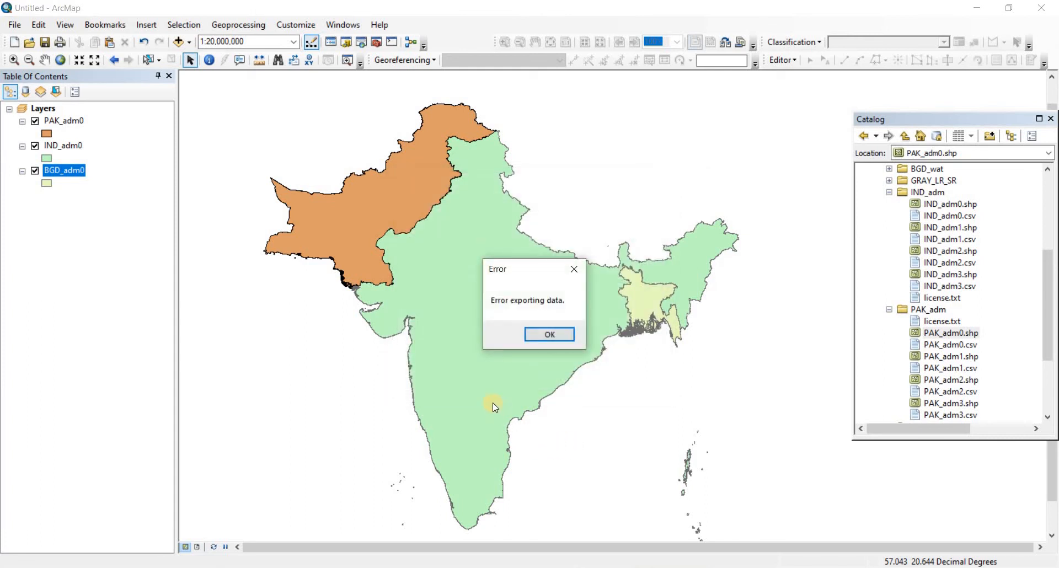
pyautogui.click(549, 334)
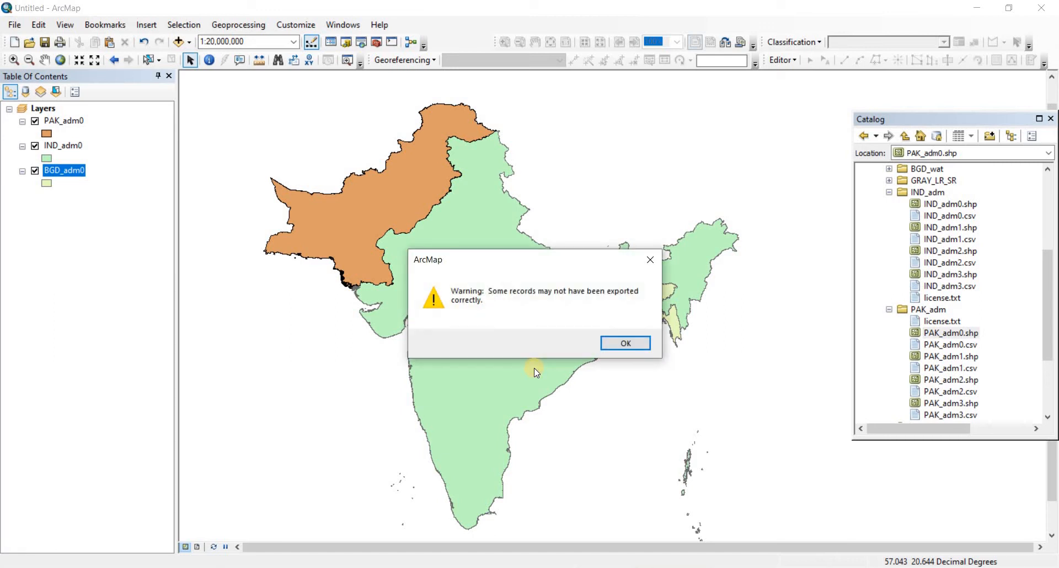
pyautogui.click(625, 343)
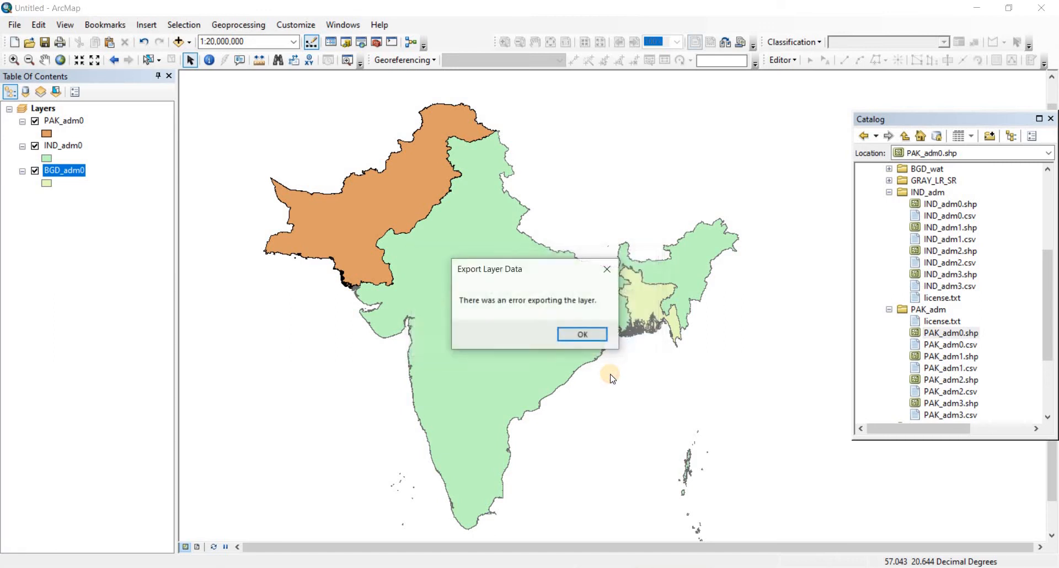
pyautogui.click(583, 334)
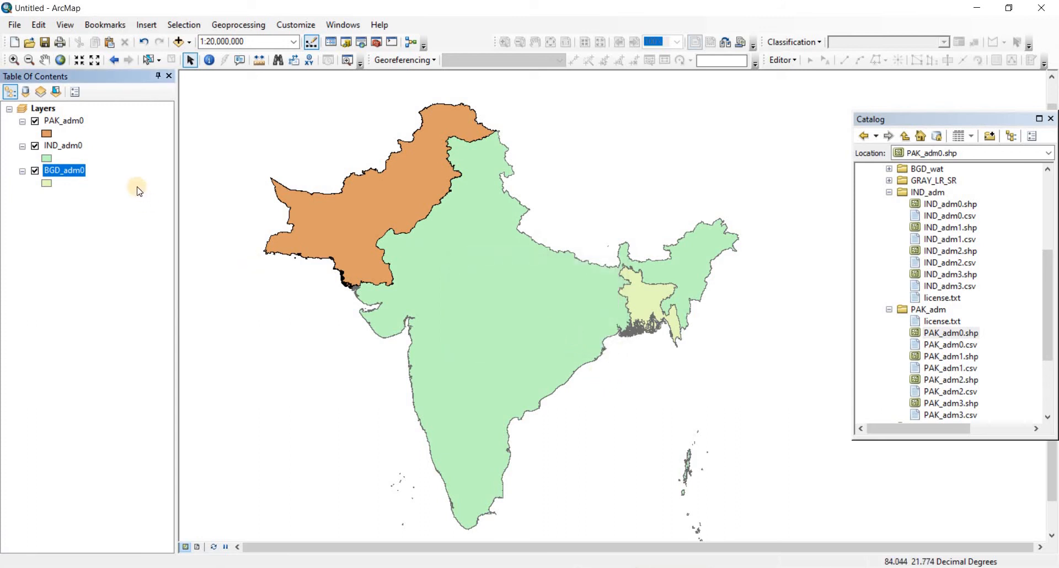
# Retry exporting all BGD_adm0 features with the output named Bangladesh
pyautogui.rightClick(63, 170)
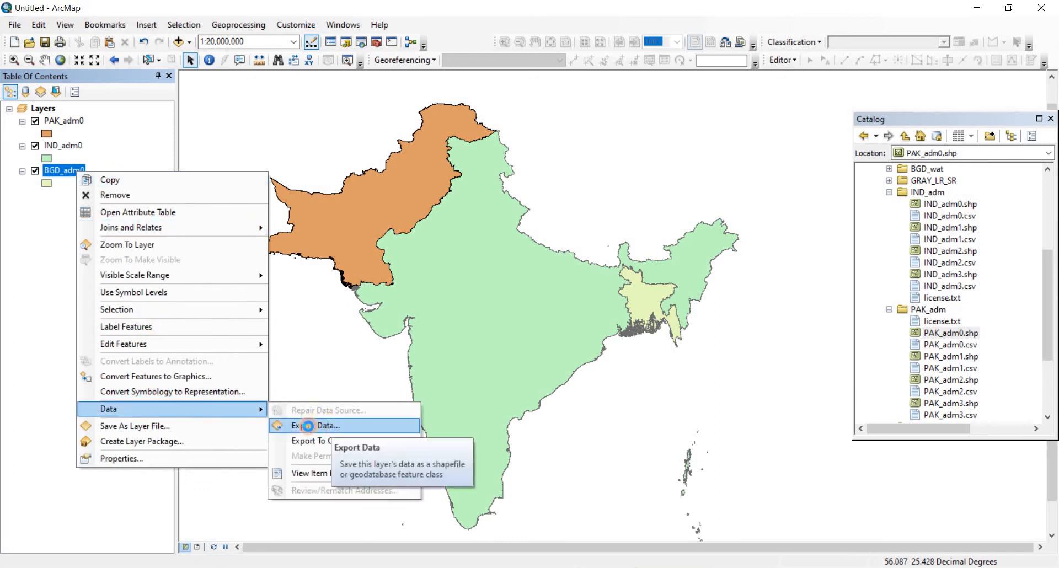
pyautogui.click(312, 425)
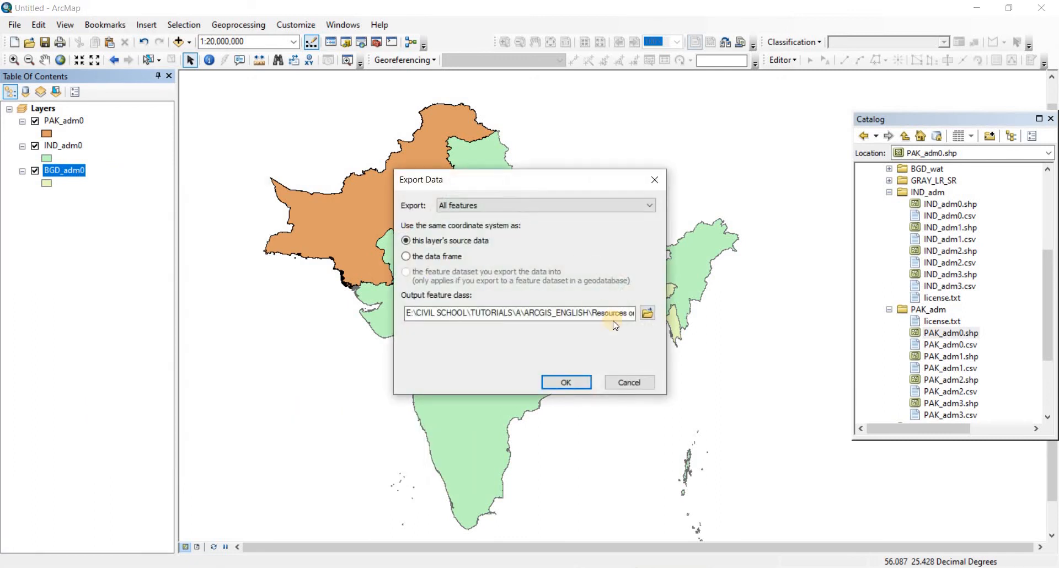
pyautogui.click(647, 314)
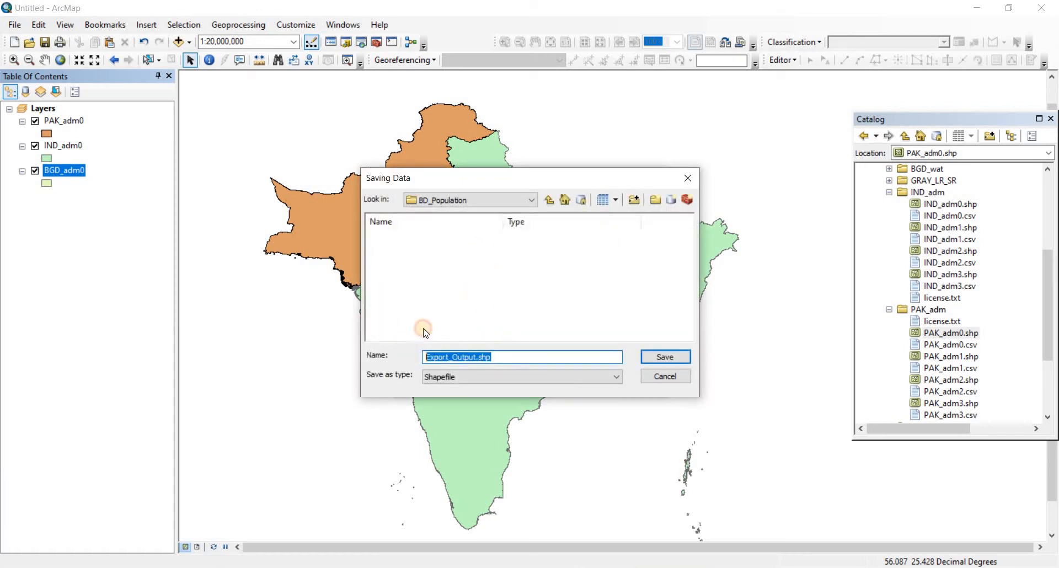
pyautogui.write('B')
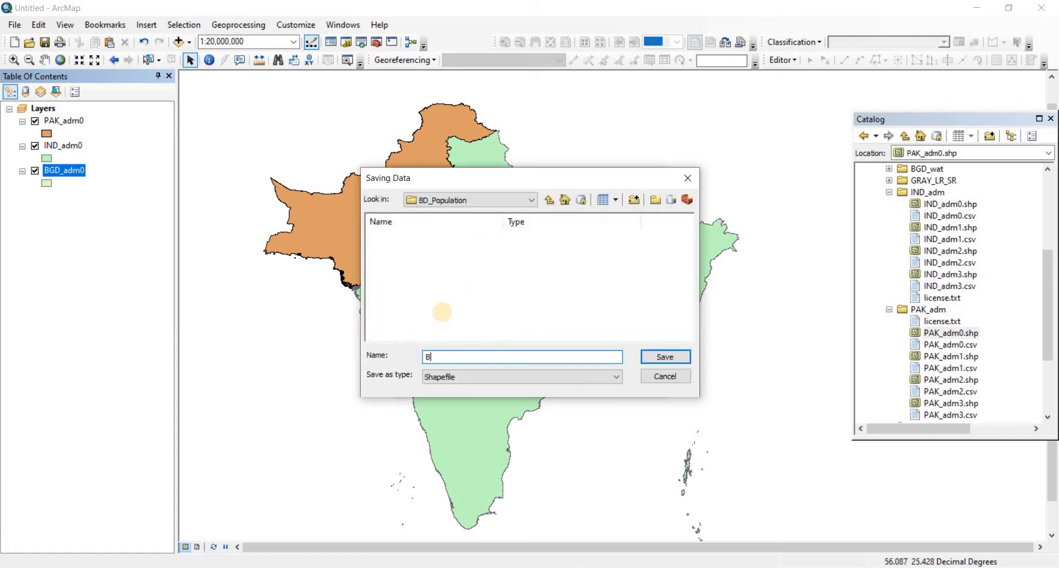
pyautogui.write('angladesh')
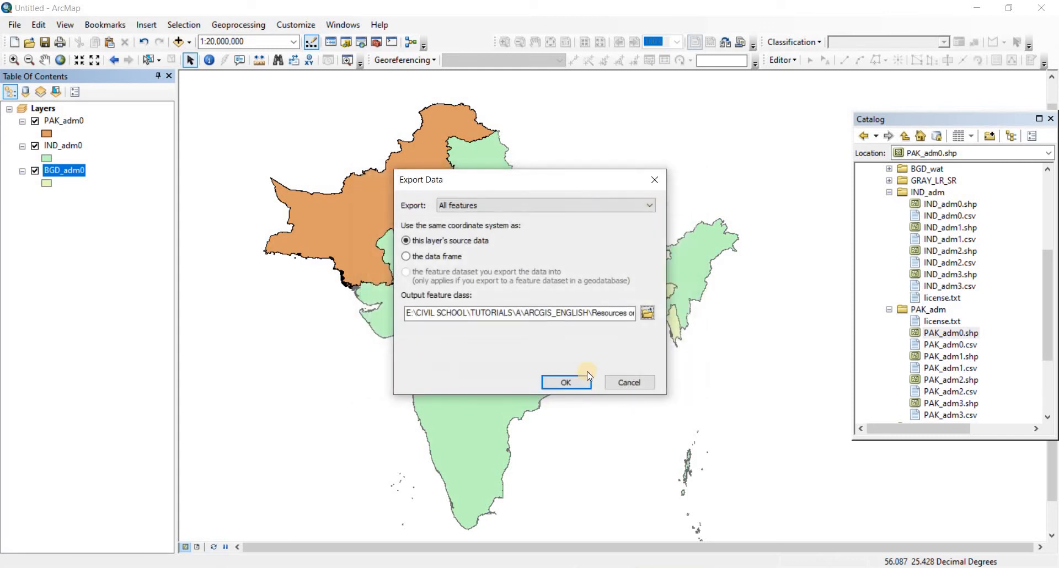
pyautogui.click(566, 382)
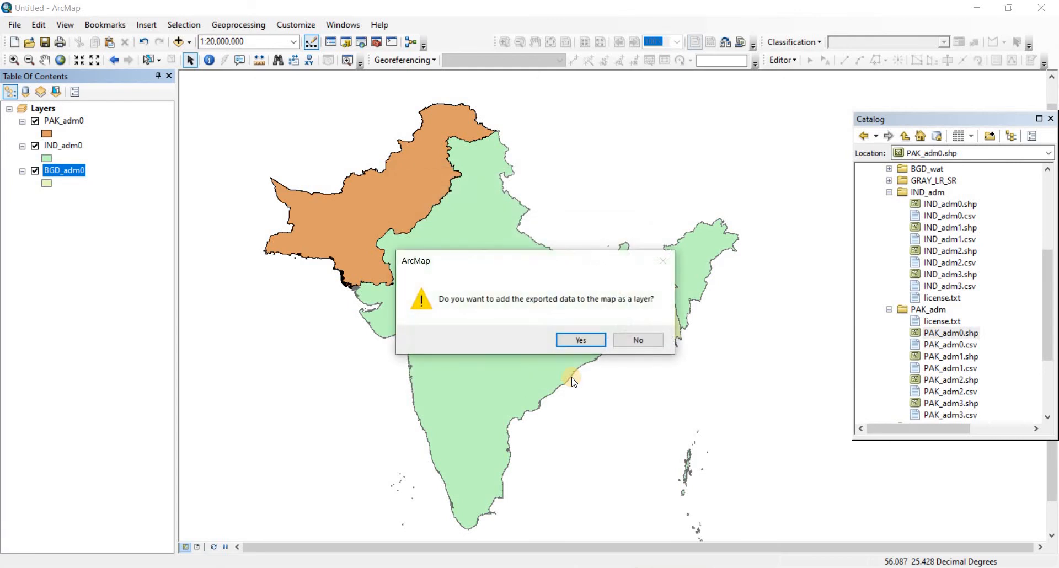
pyautogui.moveTo(460, 334)
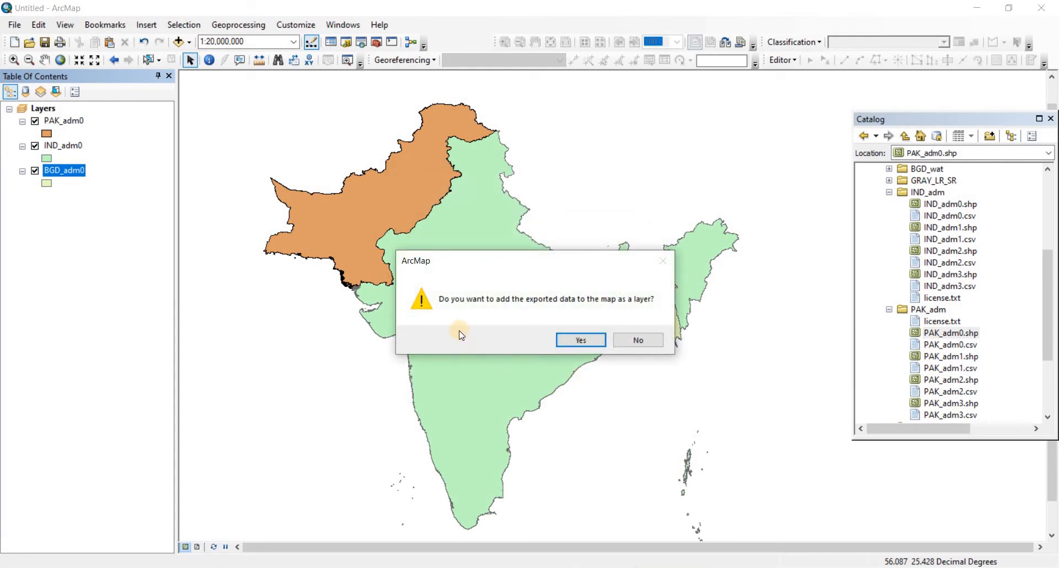
pyautogui.moveTo(435, 321)
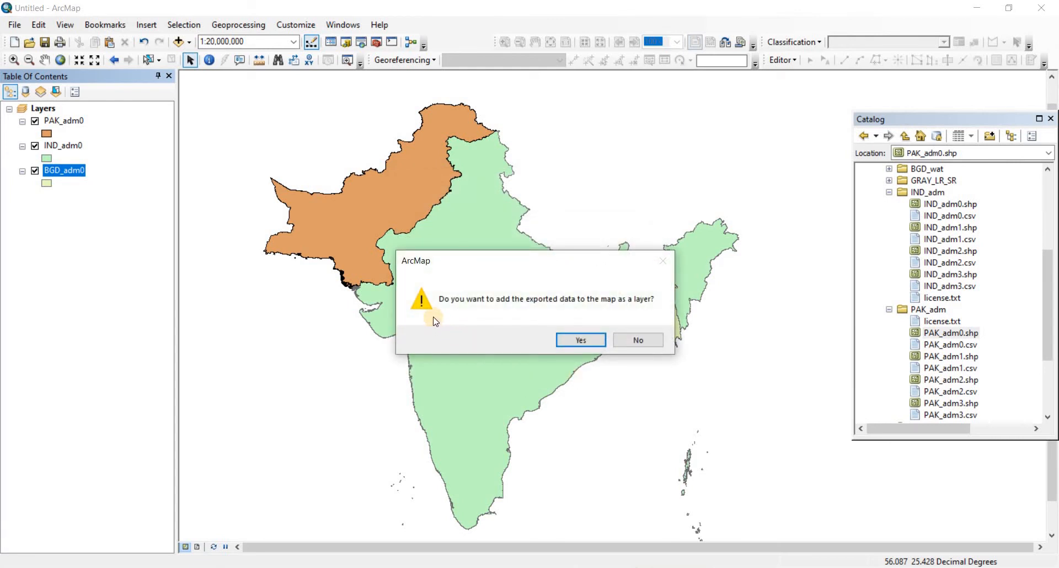
pyautogui.moveTo(567, 308)
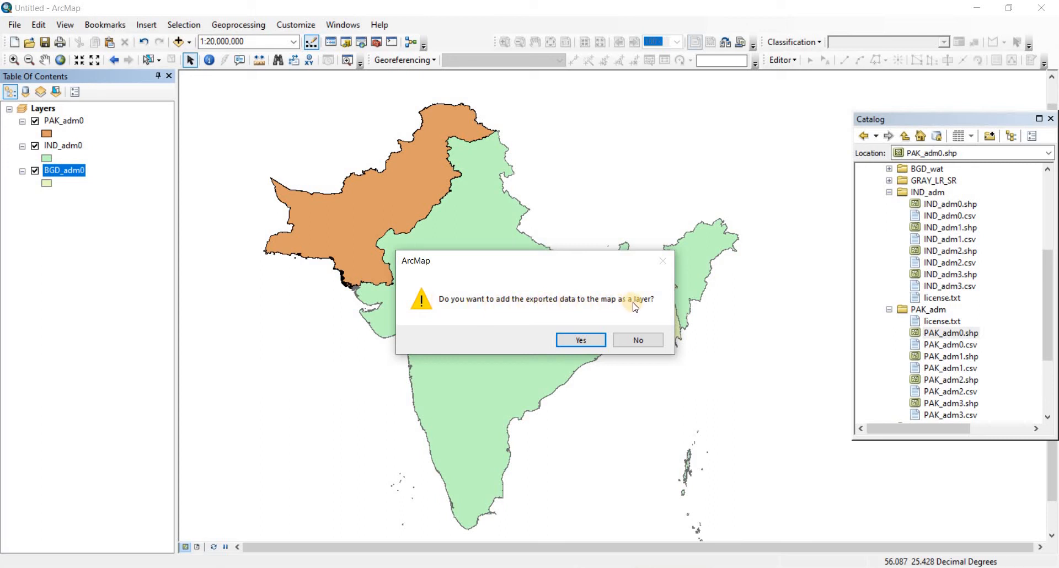
pyautogui.moveTo(46, 202)
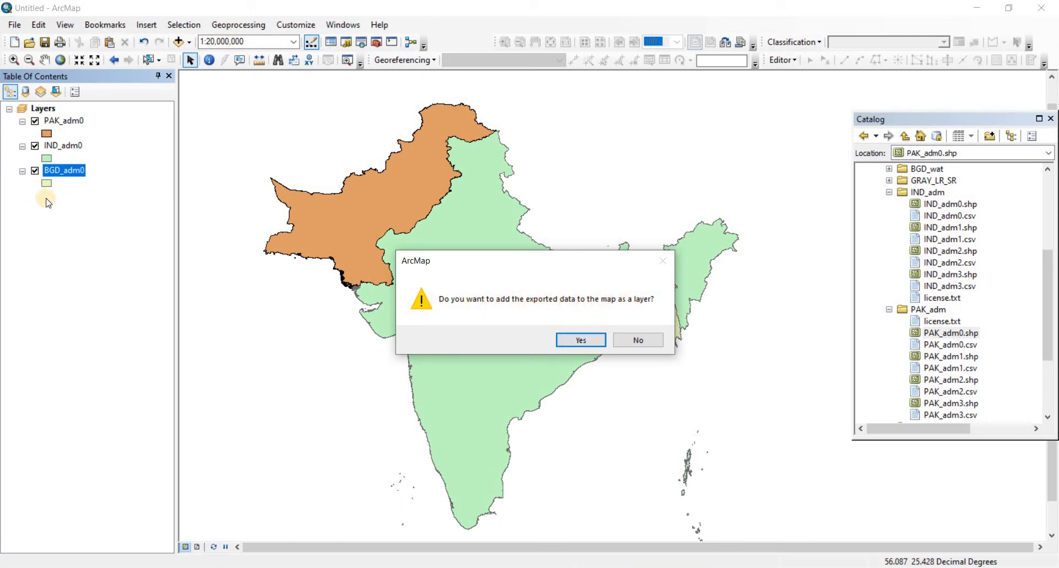
pyautogui.moveTo(58, 206)
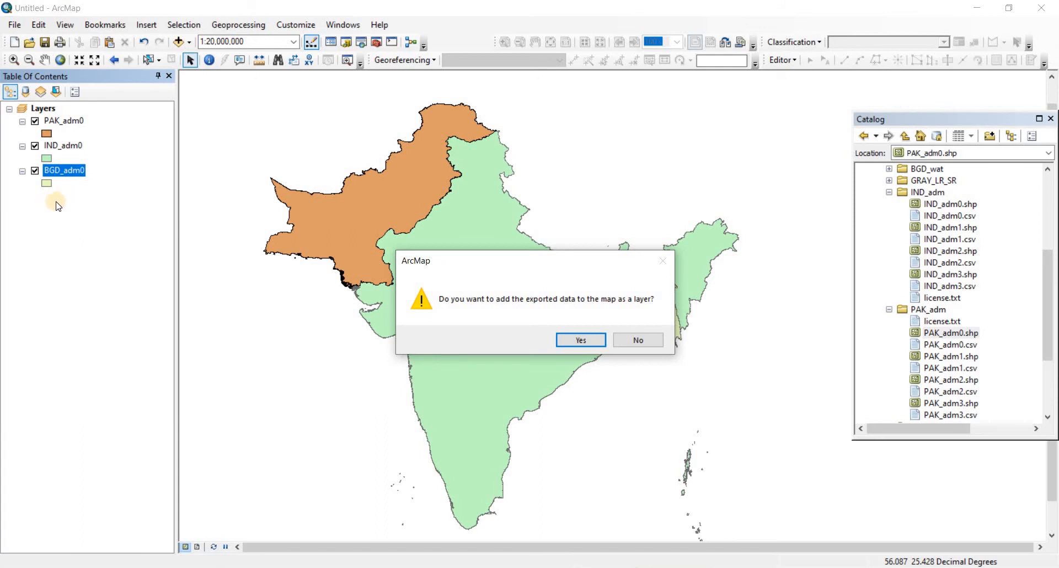
pyautogui.moveTo(47, 205)
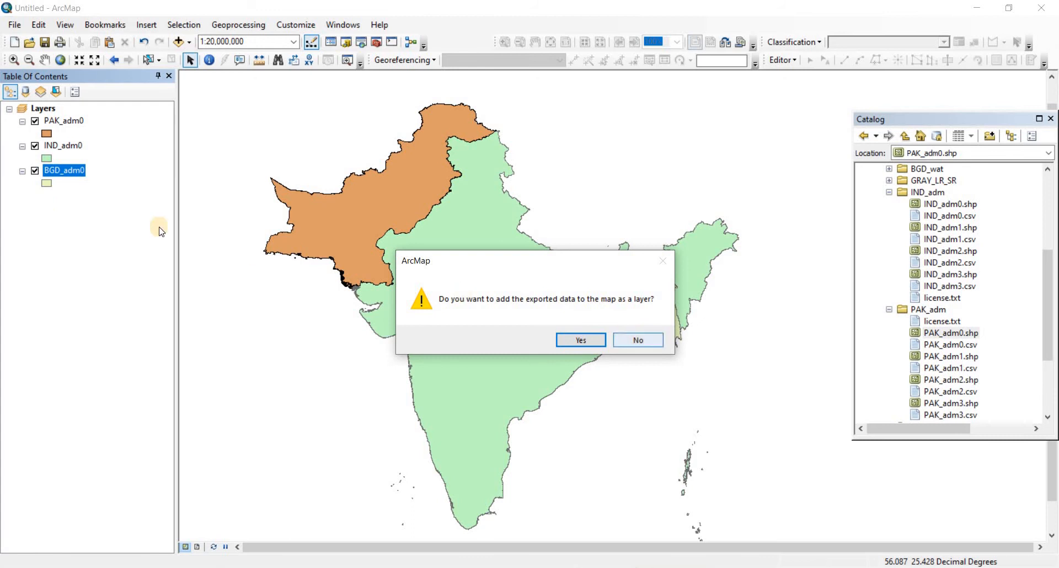
pyautogui.moveTo(108, 223)
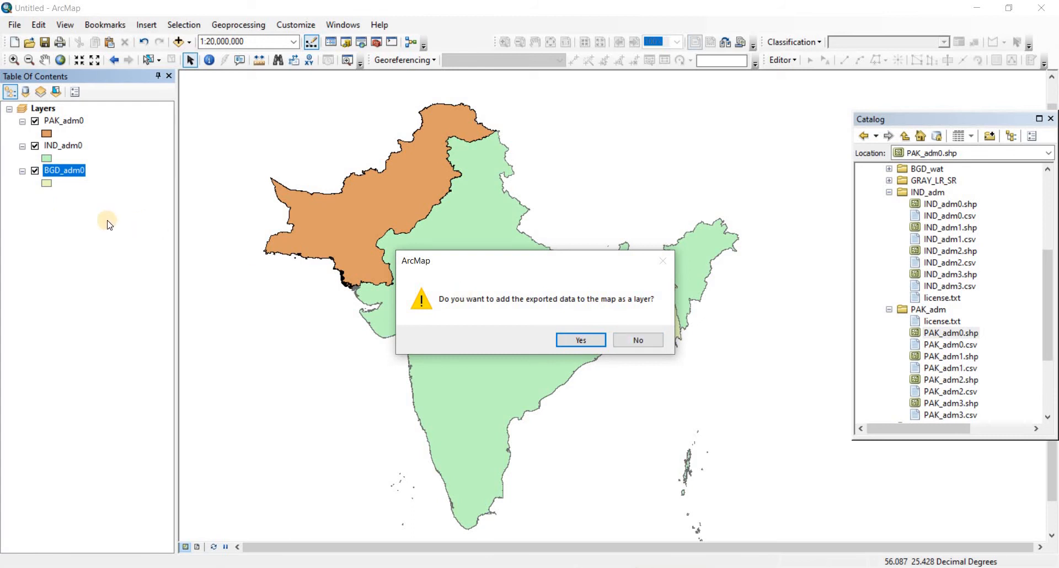
pyautogui.moveTo(483, 373)
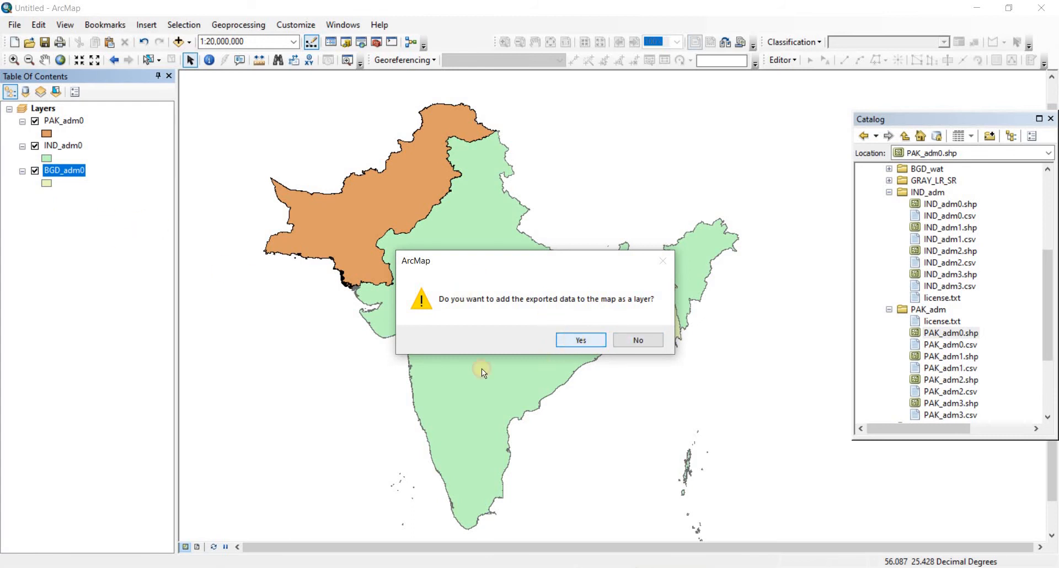
# Add the exported data as a layer, hide the other layers, and select it
pyautogui.click(580, 340)
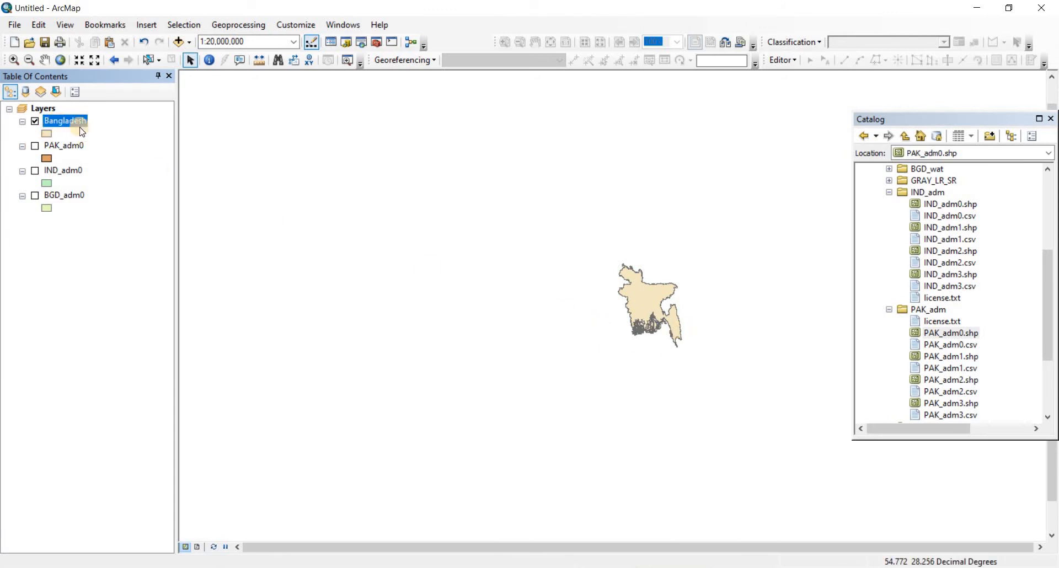
pyautogui.click(59, 146)
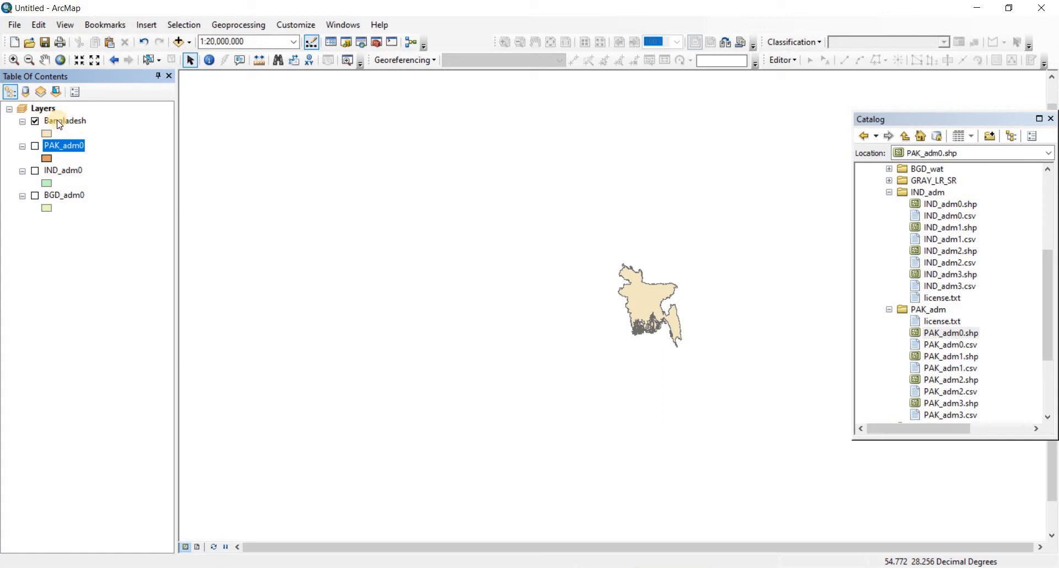
pyautogui.click(62, 120)
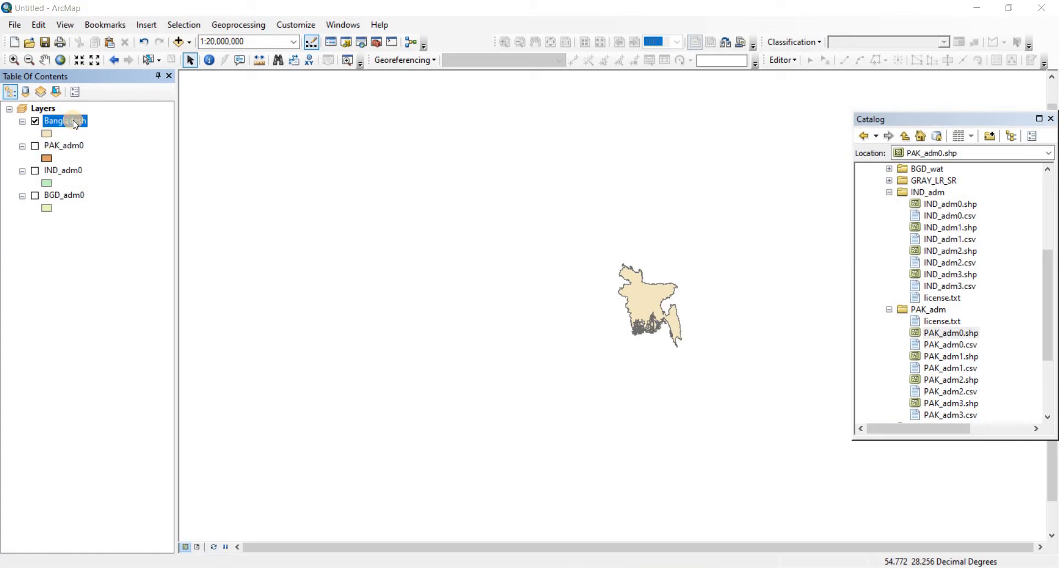
# Rename the Bangladesh layer to BD in its properties and apply
pyautogui.doubleClick(64, 121)
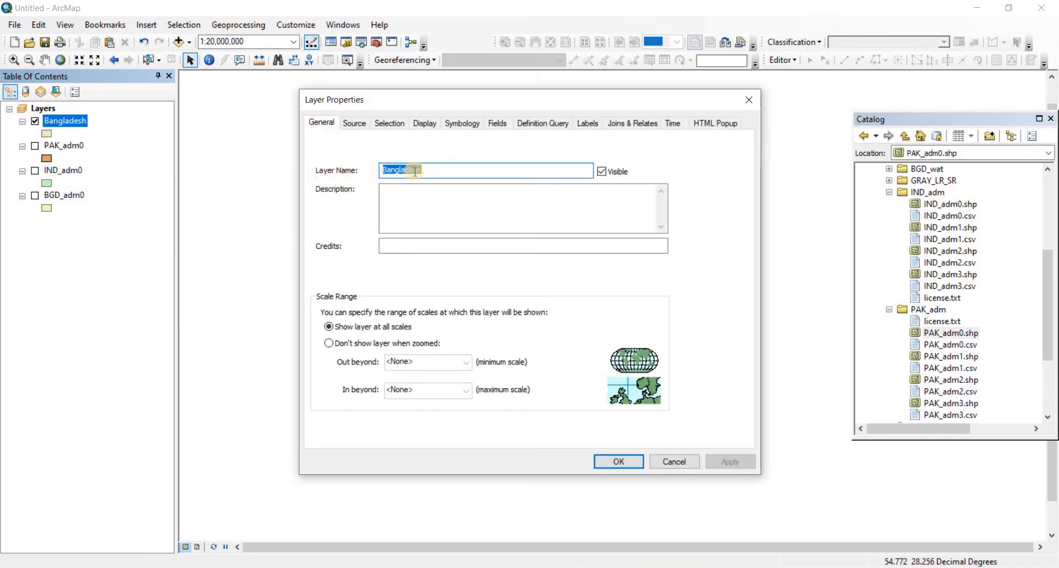
pyautogui.click(378, 169)
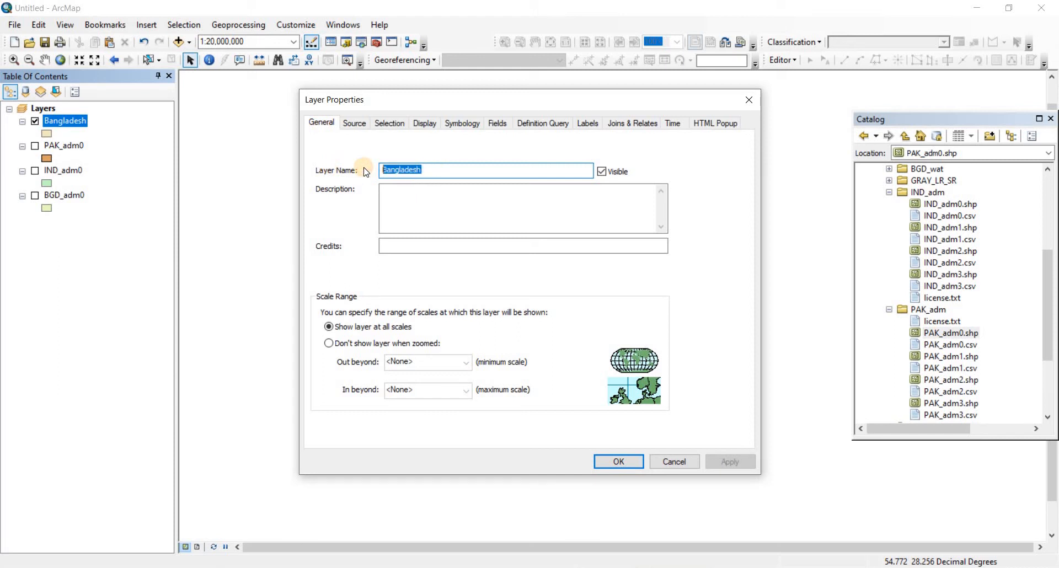
pyautogui.write('BD')
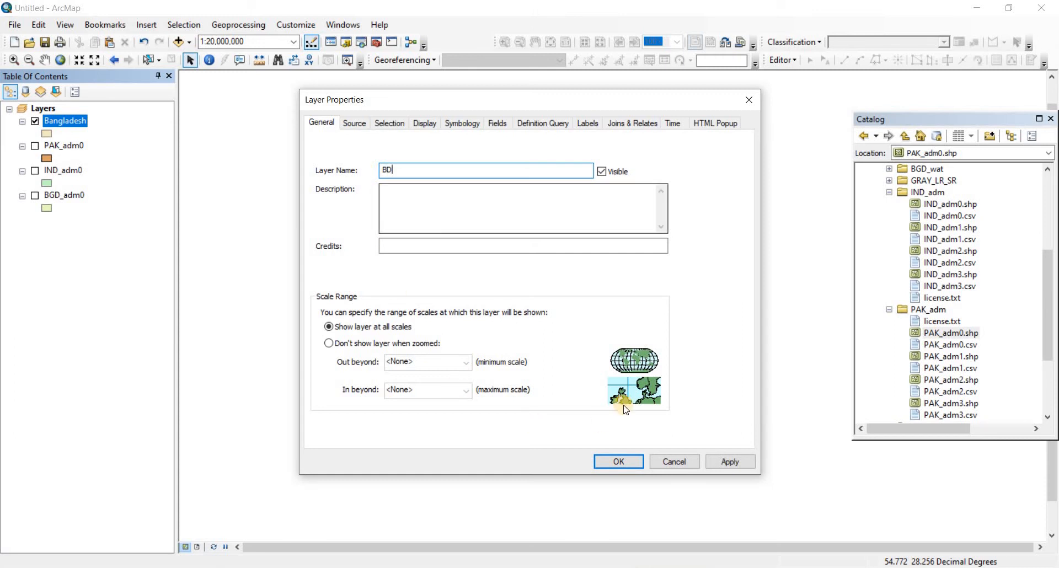
pyautogui.click(618, 462)
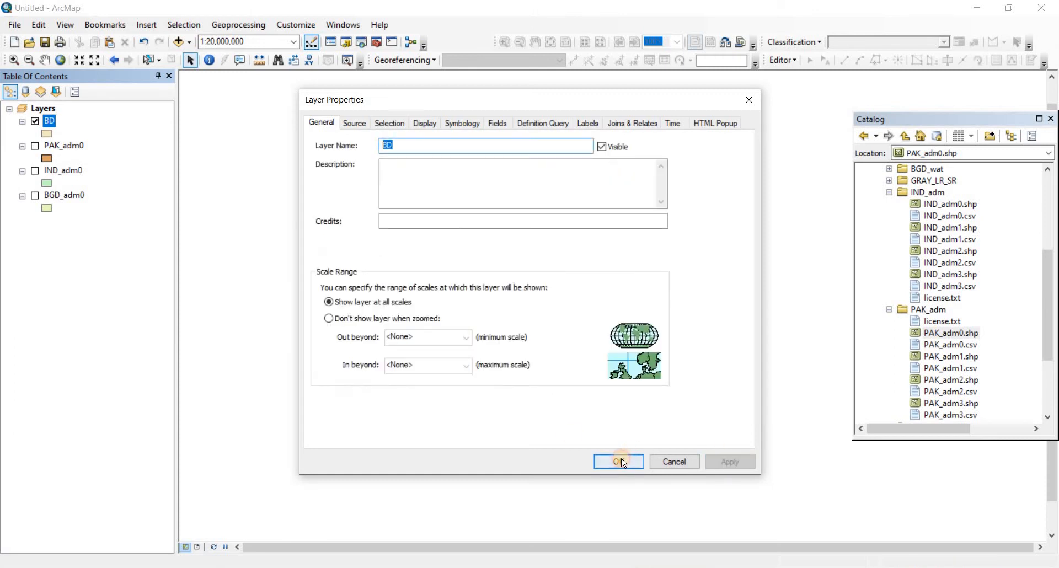
pyautogui.click(618, 462)
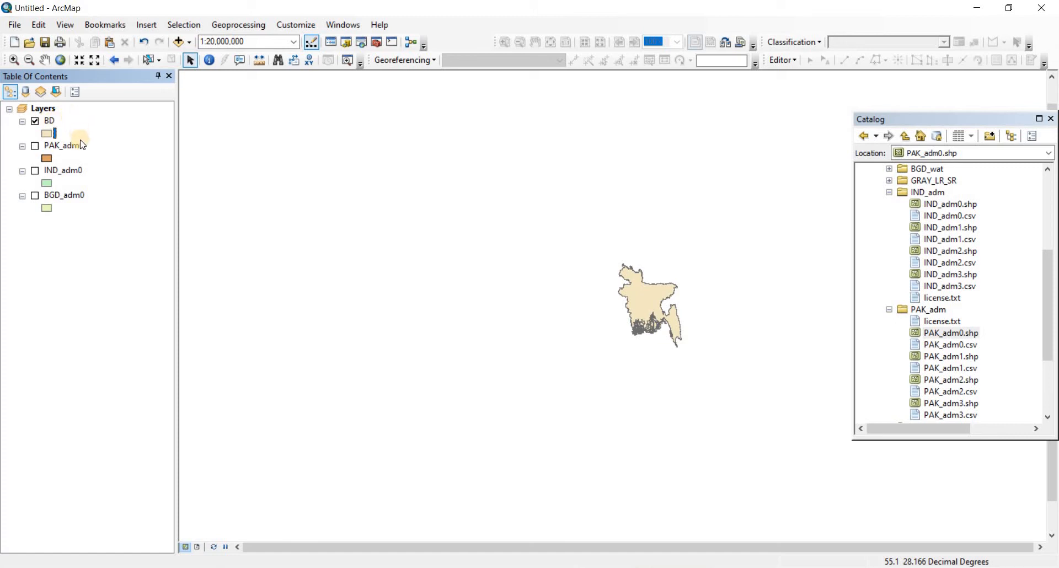
# Remove the BD layer and turn the IND_adm0 and BGD_adm0 layers back on
pyautogui.click(48, 121)
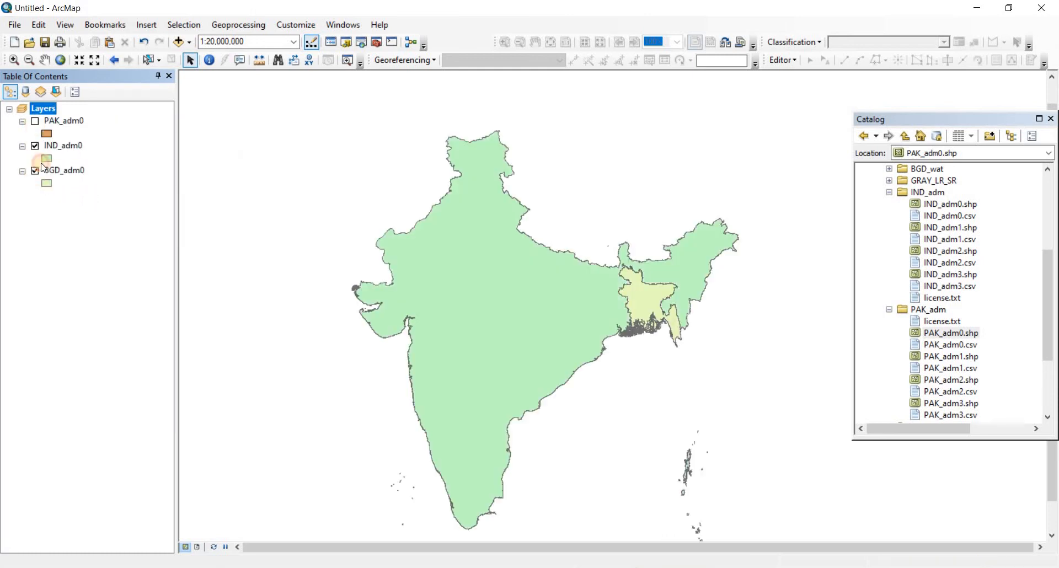
pyautogui.click(35, 121)
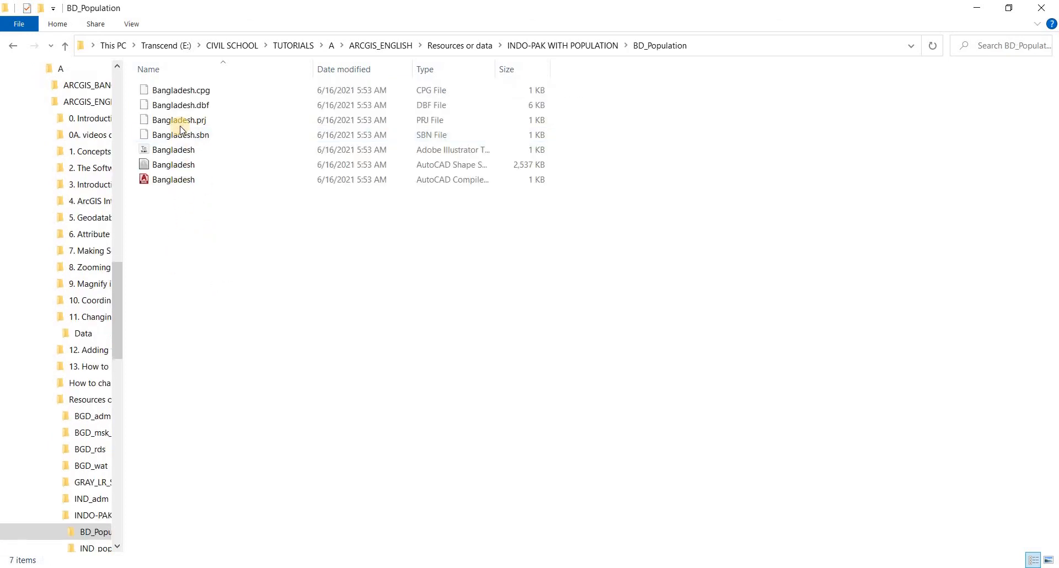
pyautogui.moveTo(193, 151)
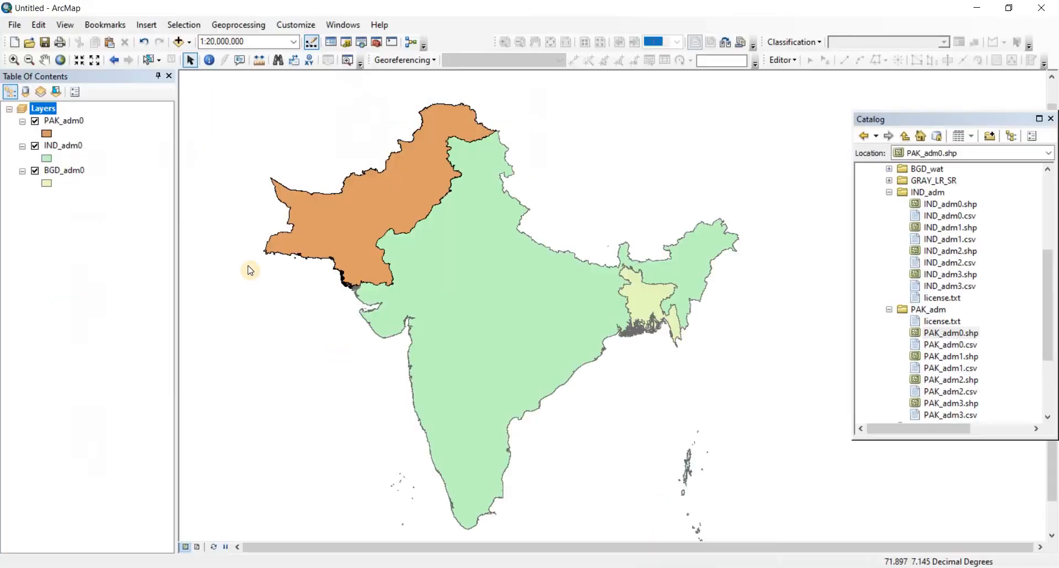
pyautogui.moveTo(73, 148)
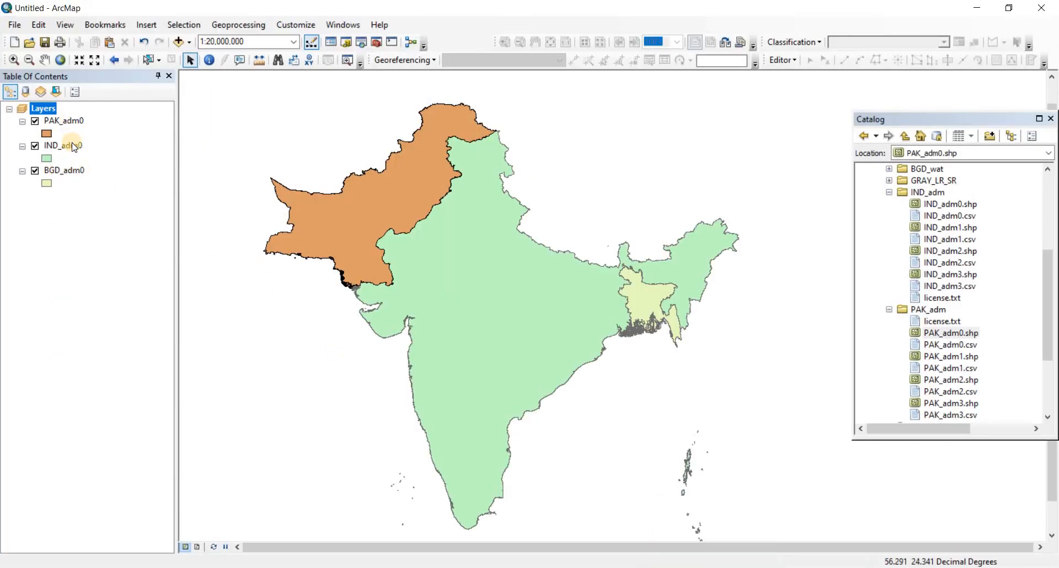
pyautogui.rightClick(58, 145)
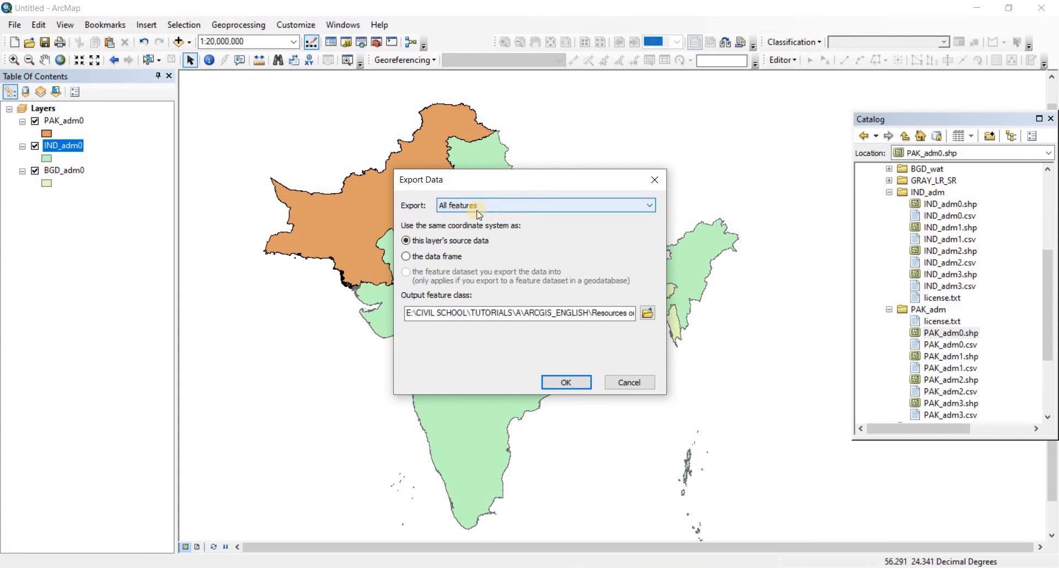
pyautogui.moveTo(668, 185)
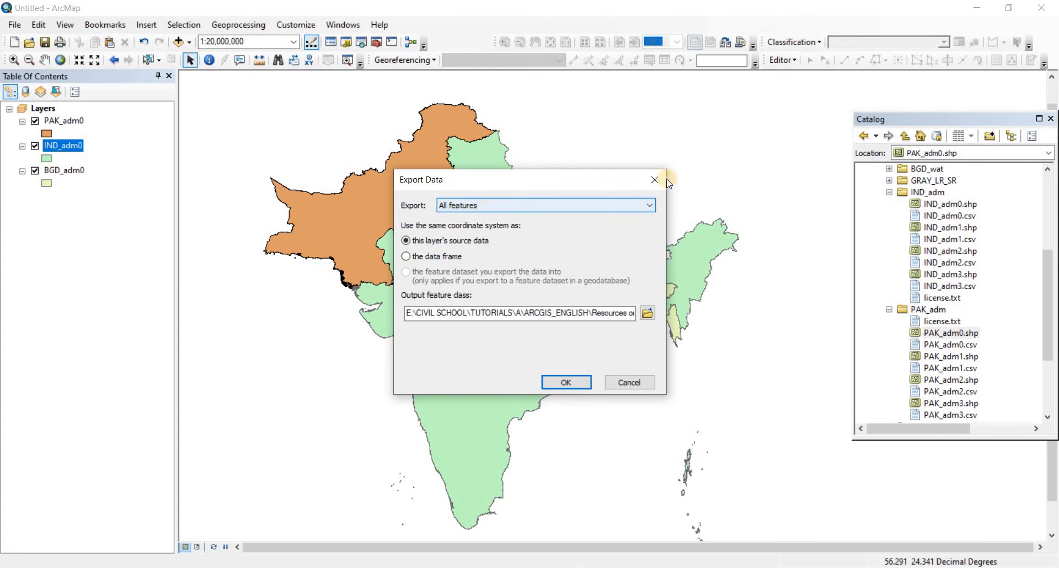
pyautogui.click(654, 180)
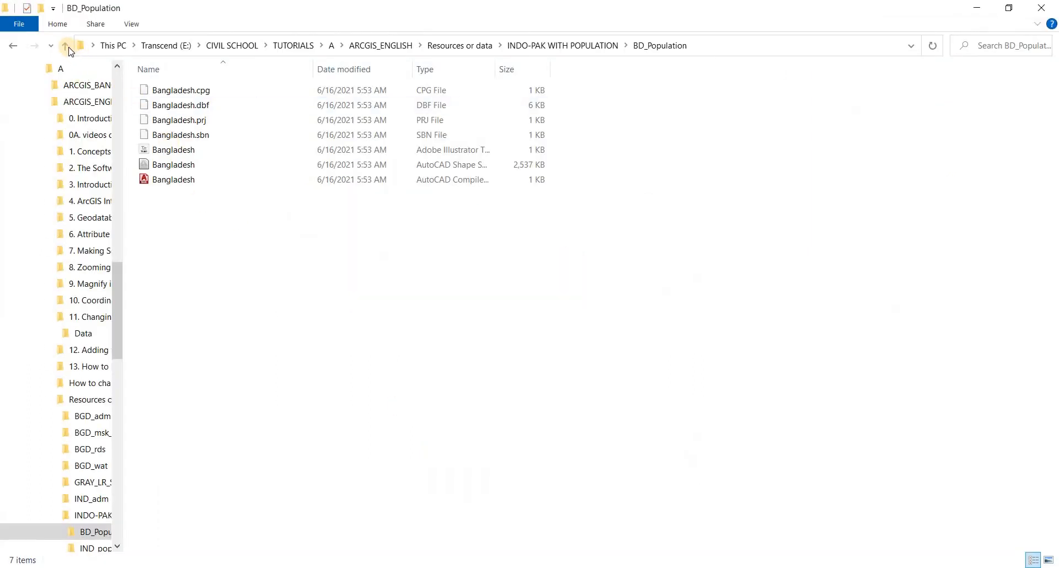
pyautogui.click(65, 46)
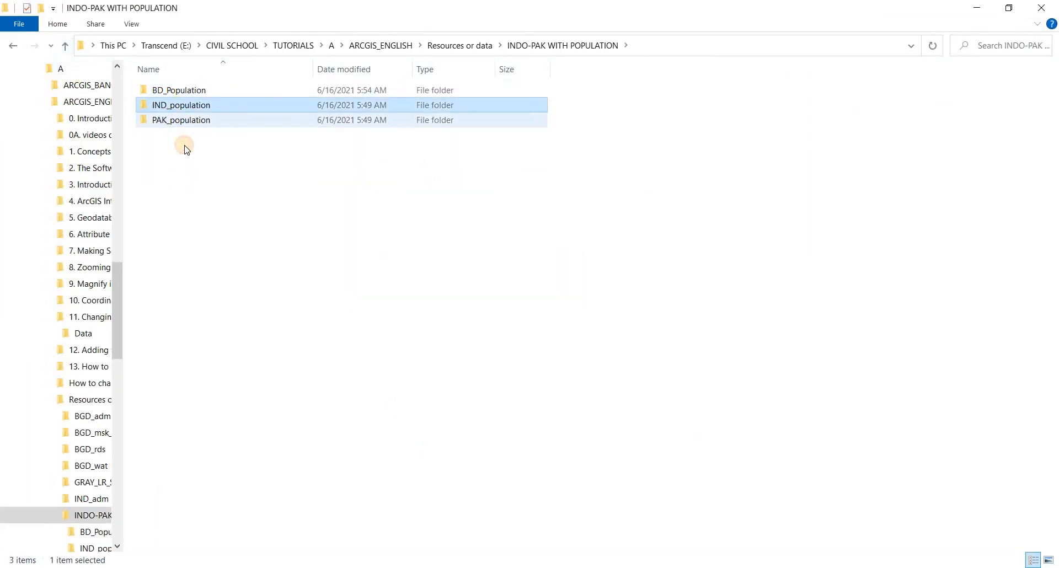
pyautogui.click(181, 120)
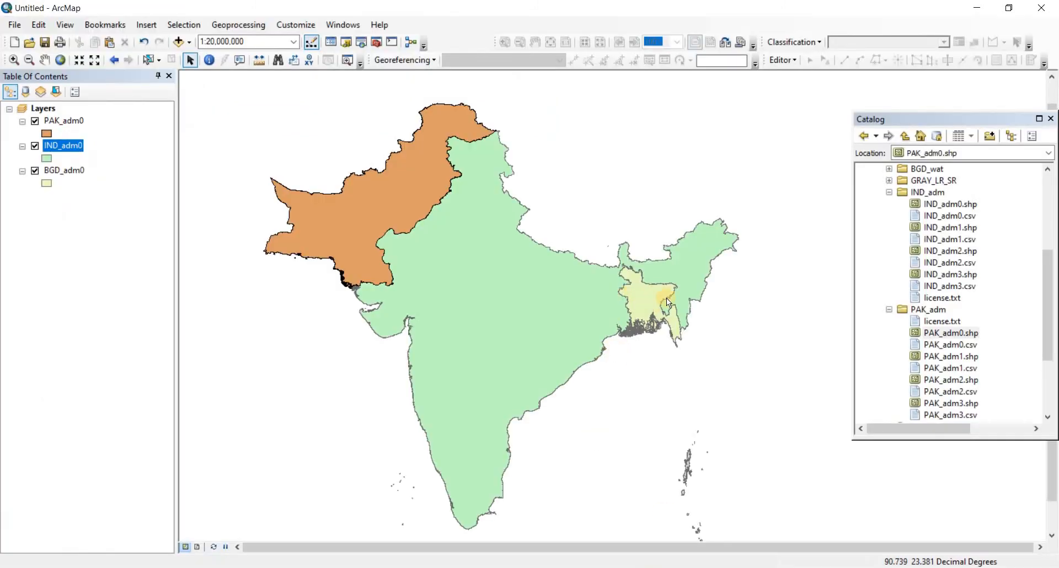
pyautogui.moveTo(867, 306)
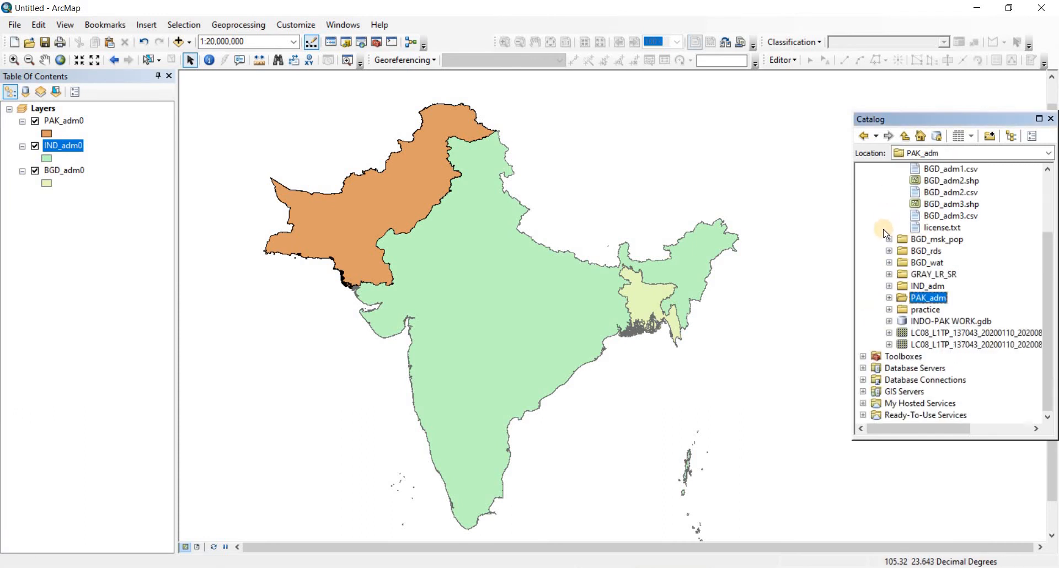
pyautogui.moveTo(902, 329)
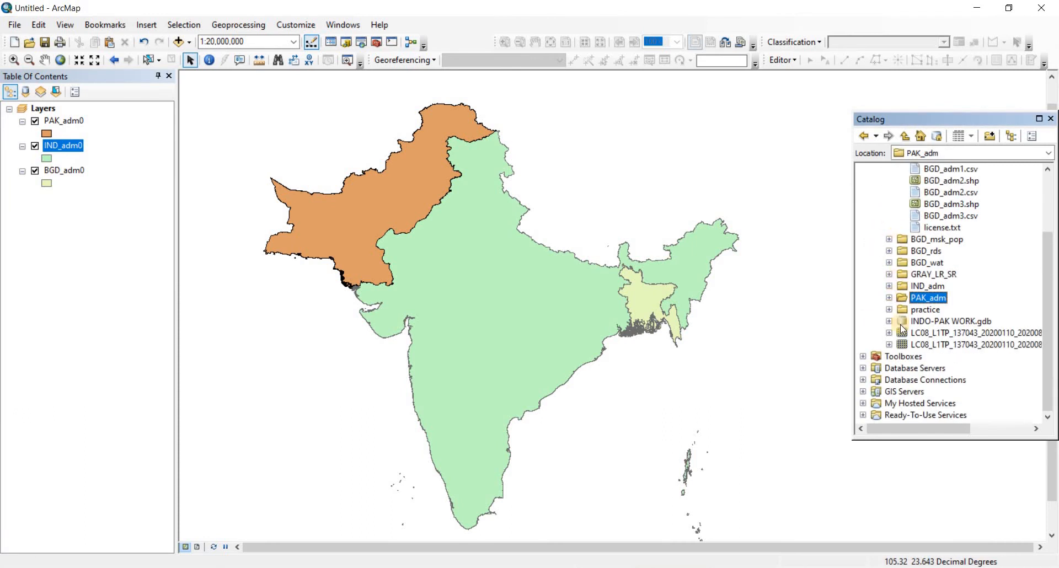
pyautogui.moveTo(1007, 412)
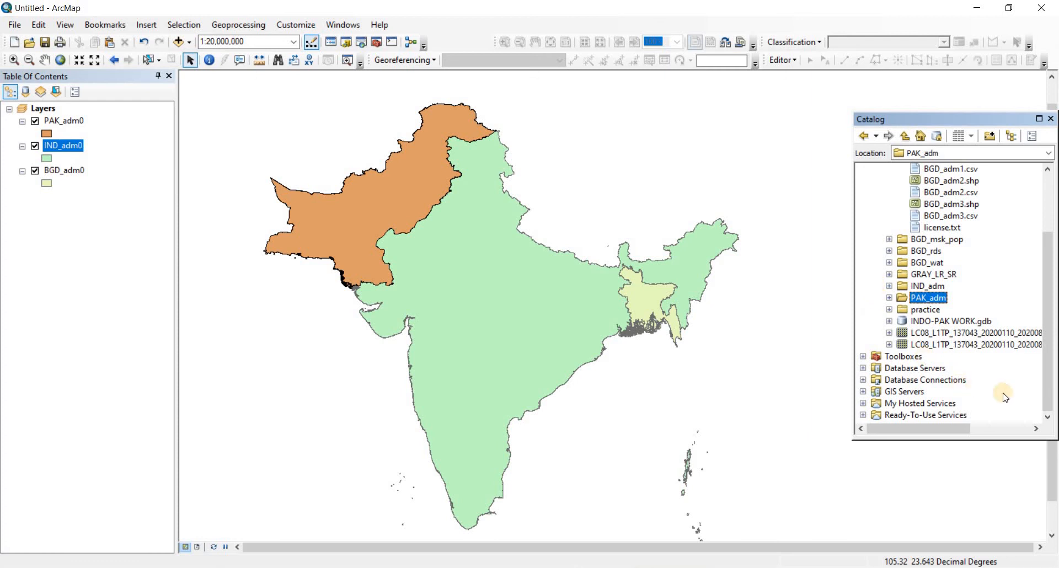
# Expand and collapse the Catalog folder connection to browse its subfolders
pyautogui.click(913, 368)
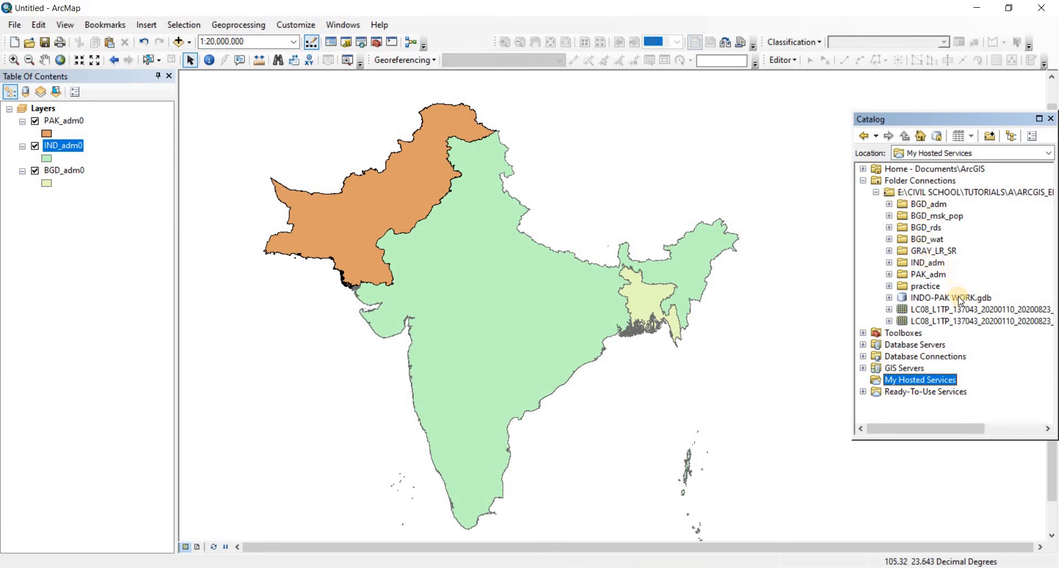
pyautogui.moveTo(1011, 347)
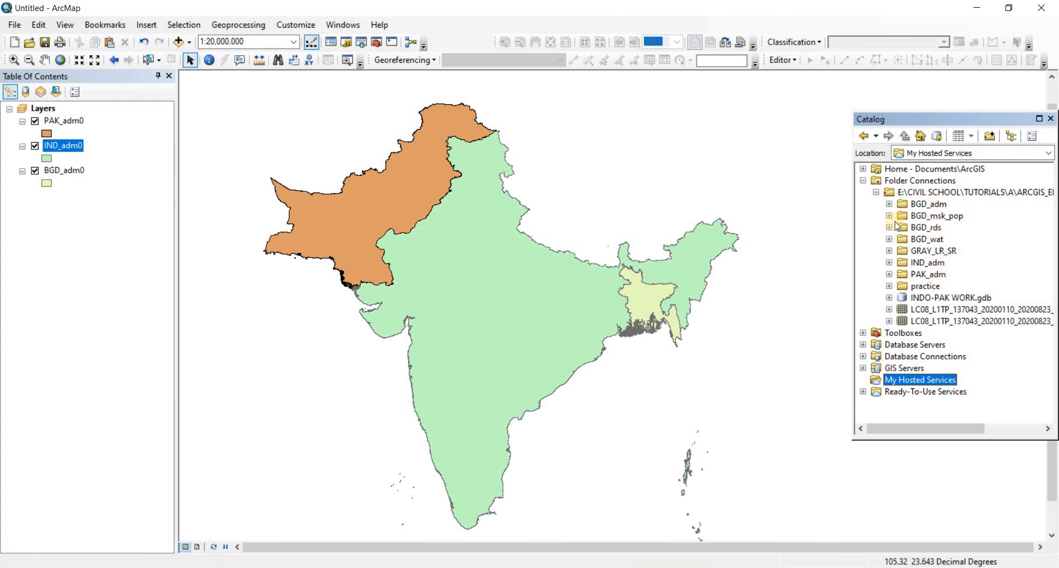
pyautogui.click(875, 192)
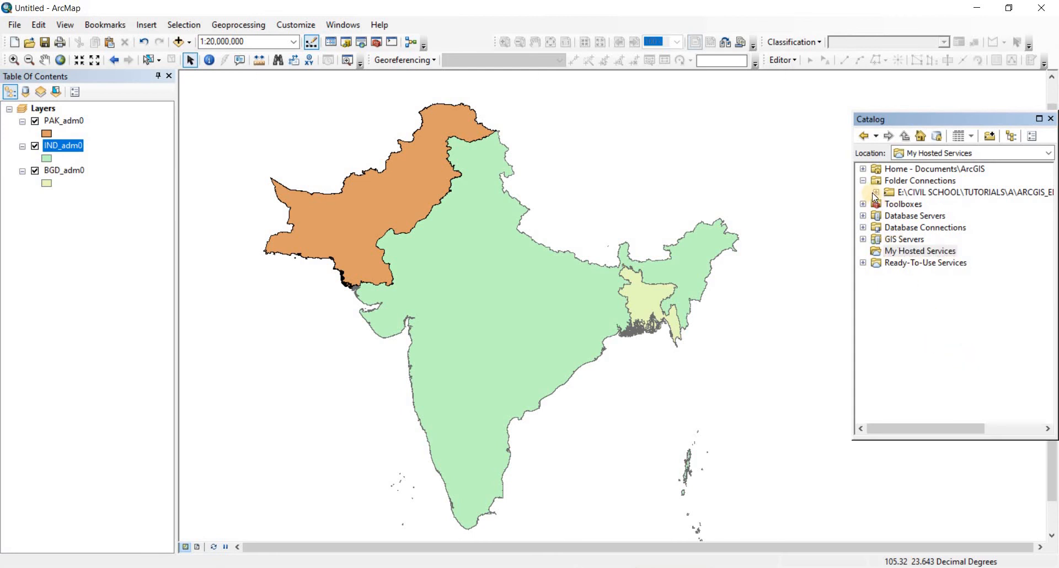
pyautogui.click(875, 192)
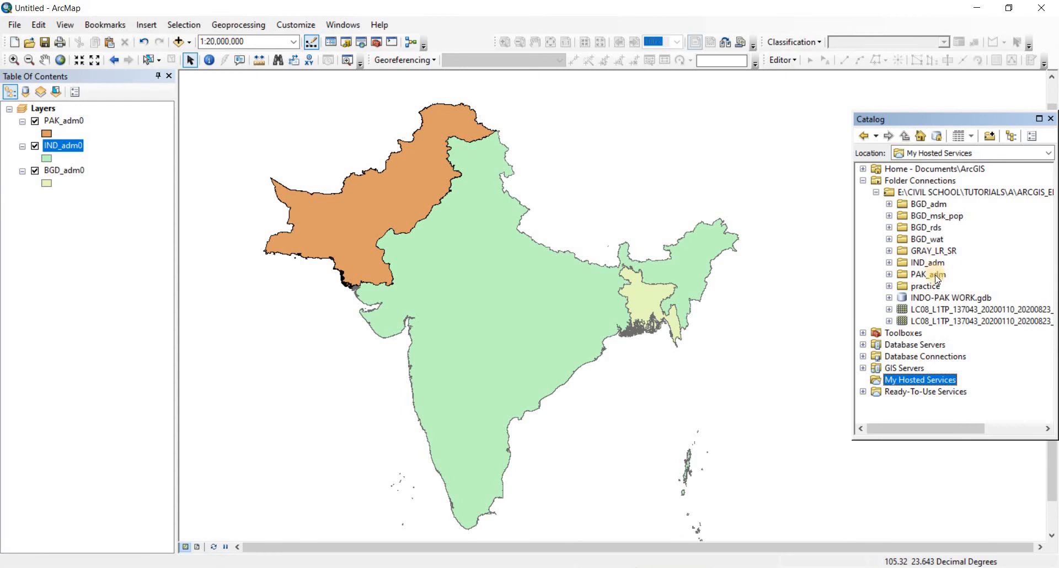
pyautogui.moveTo(938, 340)
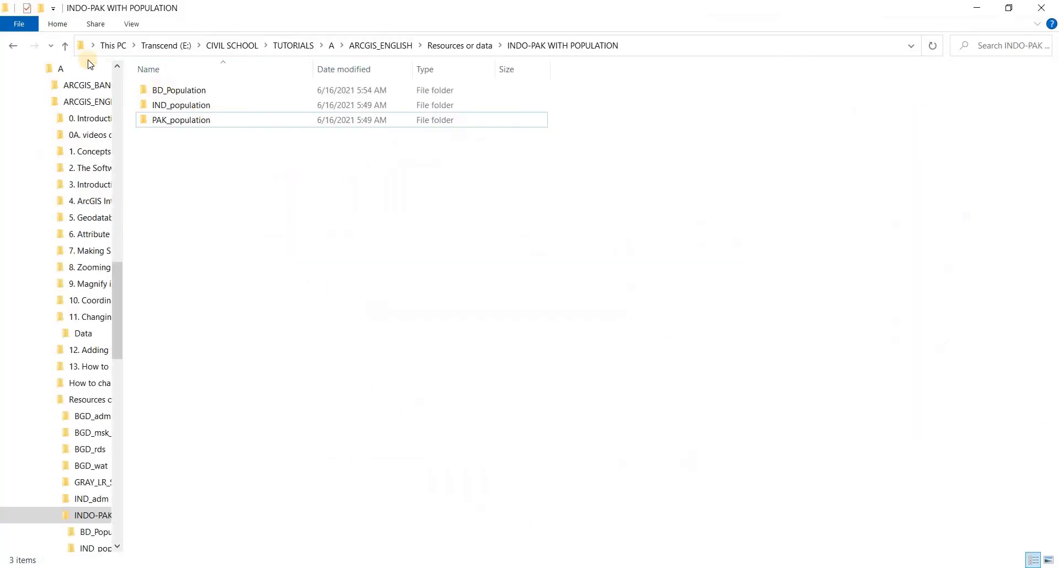
# Return to ArcMap after seeing BD_Population, IND_population and PAK_population in File Explorer
pyautogui.click(67, 45)
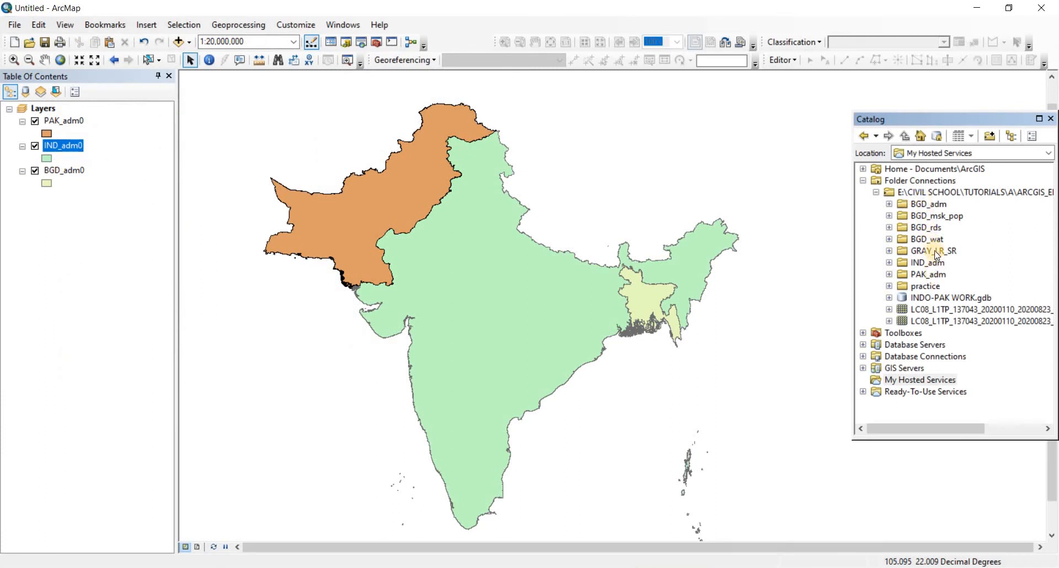
# Disconnect the old tutorials folder connection and begin connecting a new folder from drive E
pyautogui.rightClick(921, 379)
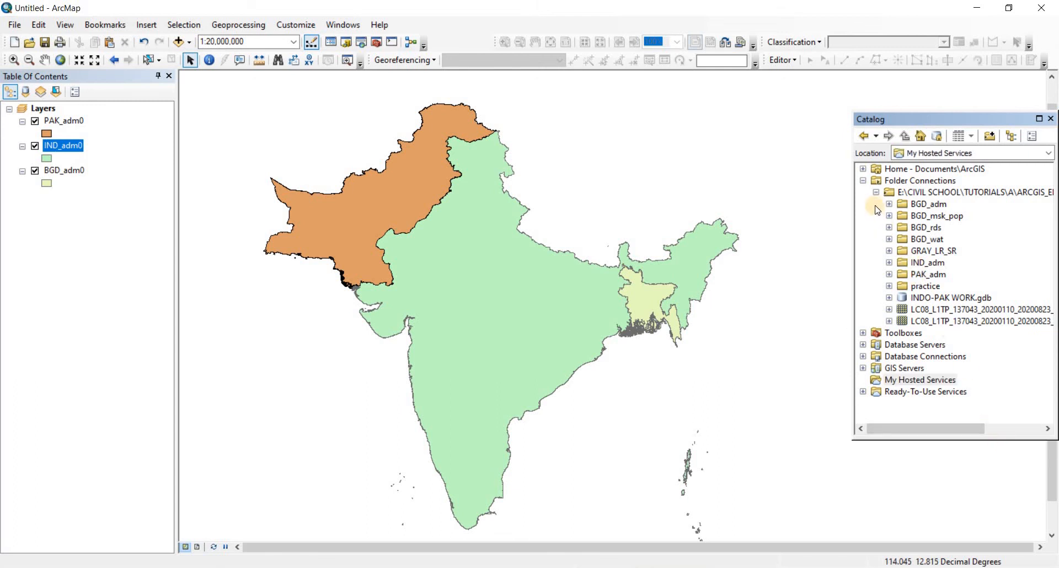
pyautogui.click(876, 192)
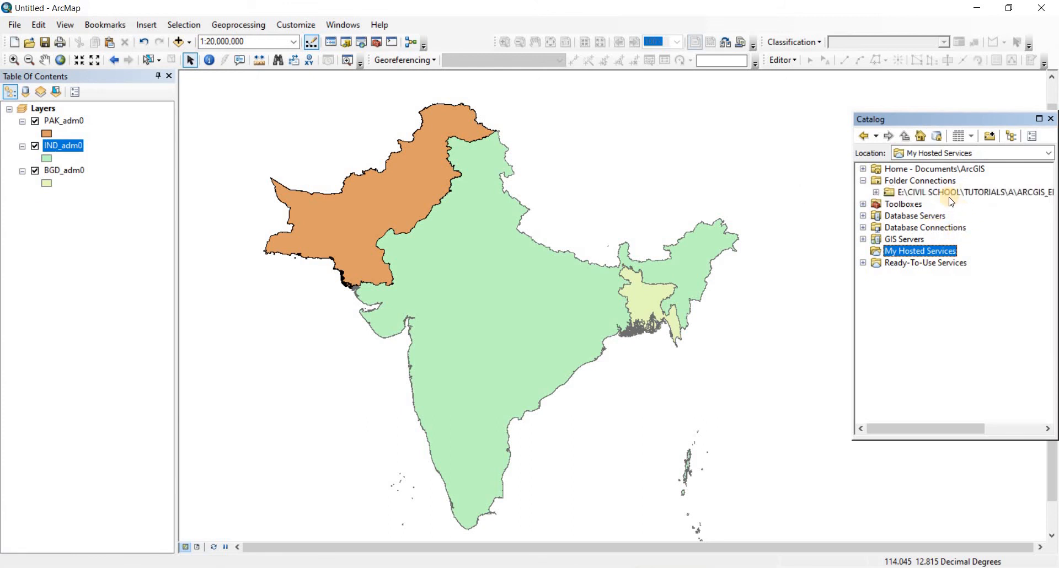
pyautogui.rightClick(934, 192)
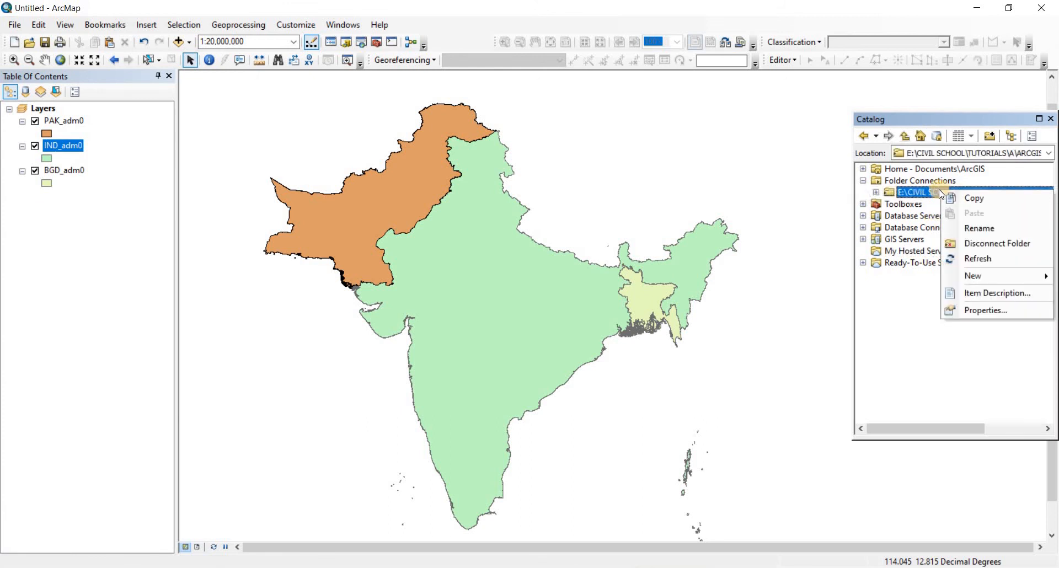
pyautogui.click(997, 243)
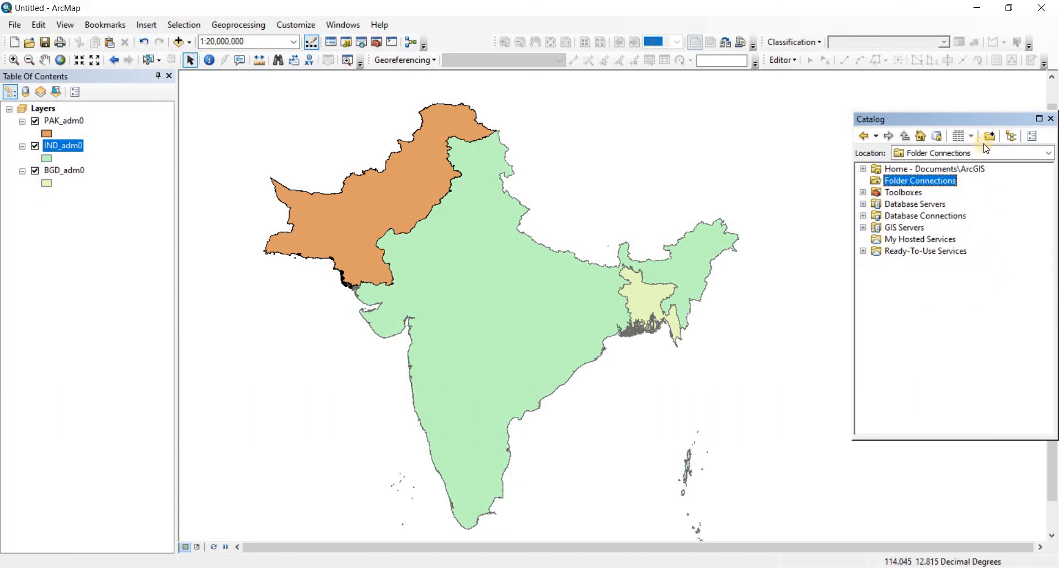
pyautogui.click(990, 135)
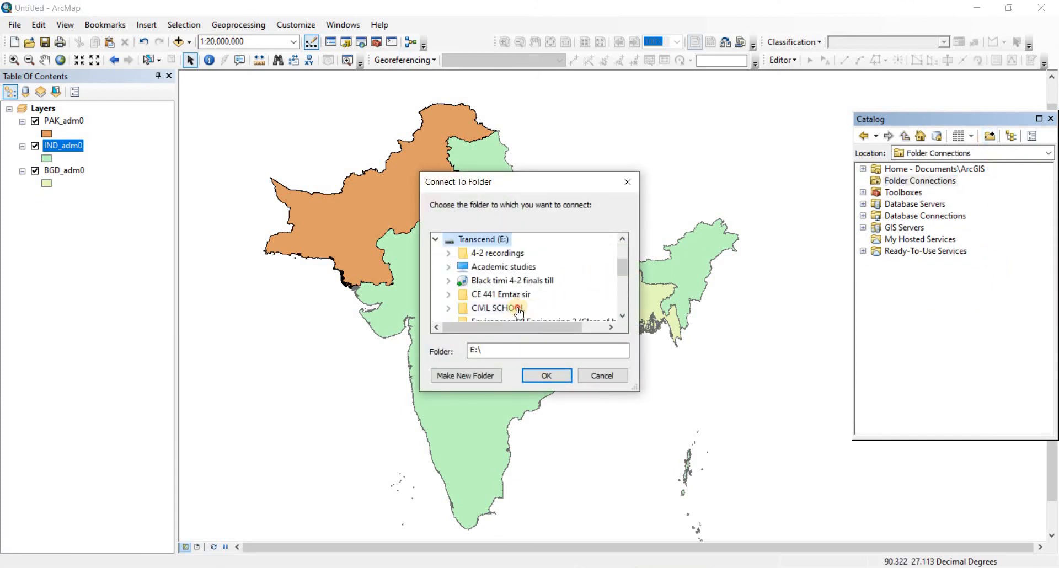
# Connect the Catalog to CIVIL SCHOOL > TUTORIALS > A > Resources or data
pyautogui.doubleClick(497, 308)
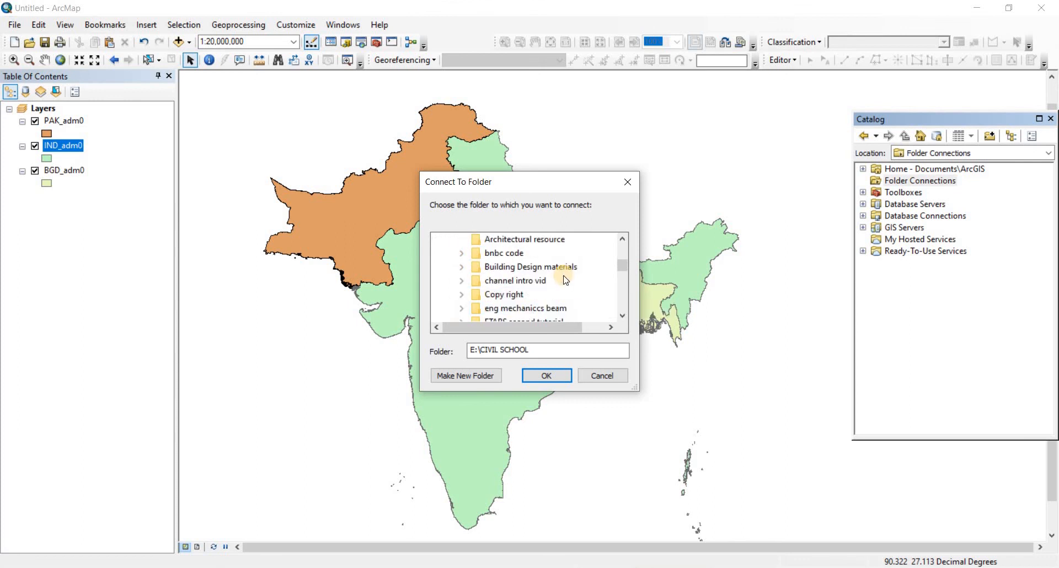
pyautogui.scroll(-3)
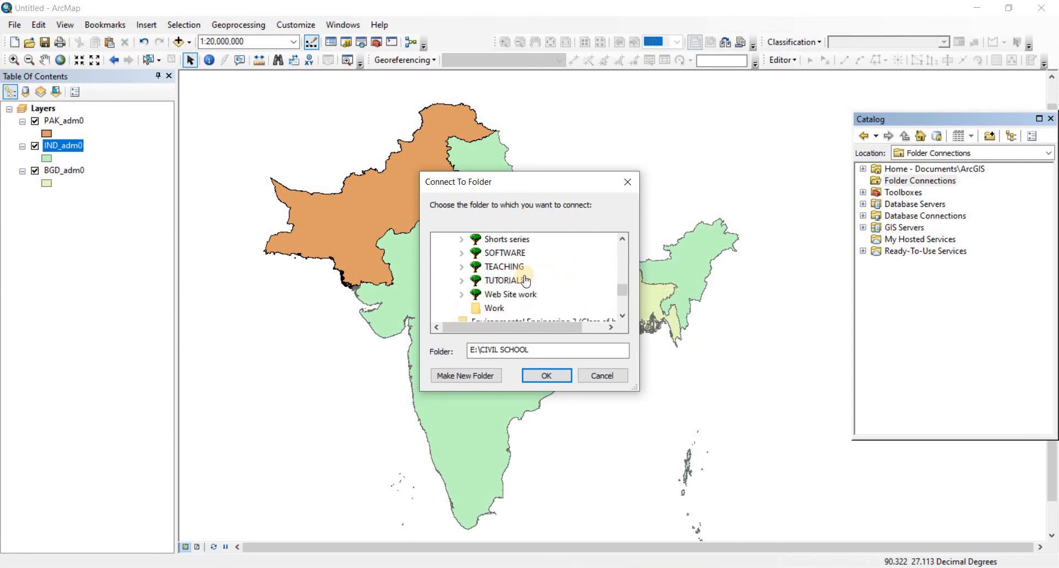
pyautogui.doubleClick(500, 280)
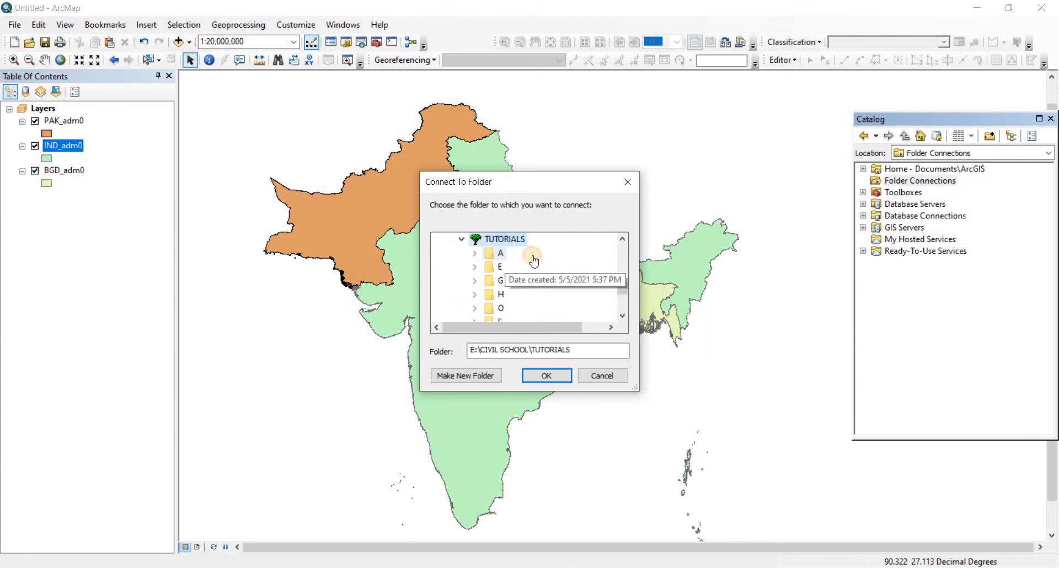
pyautogui.doubleClick(499, 253)
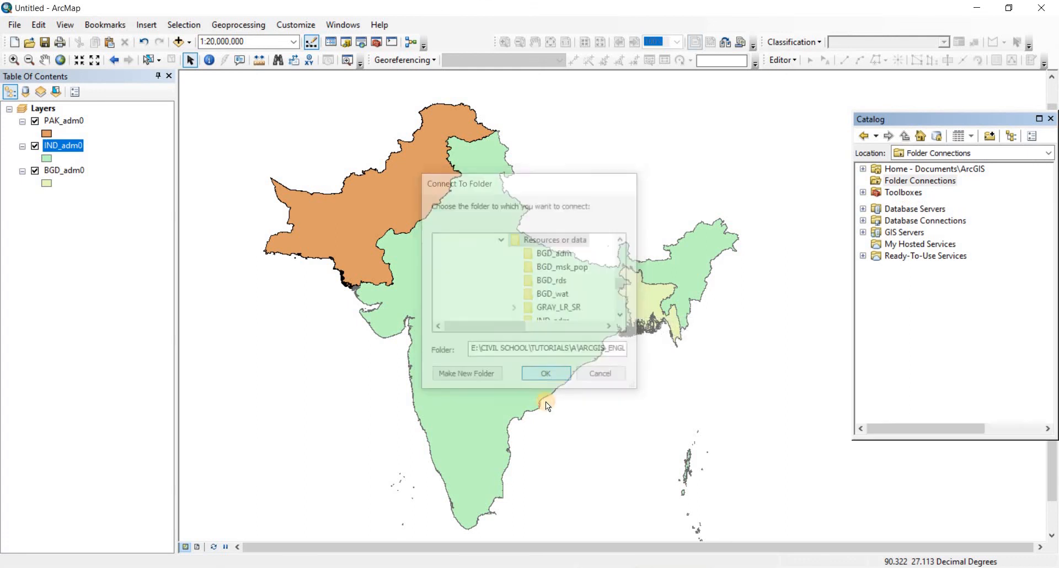
pyautogui.click(546, 373)
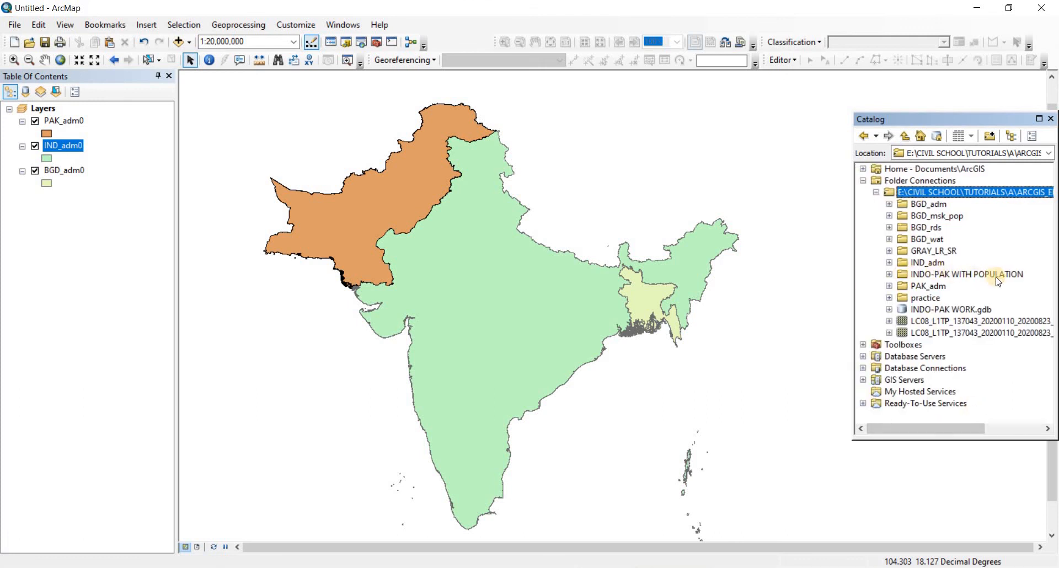
# Expand INDO-PAK WITH POPULATION in Catalog to show the three population folders, then switch to File Explorer
pyautogui.click(889, 274)
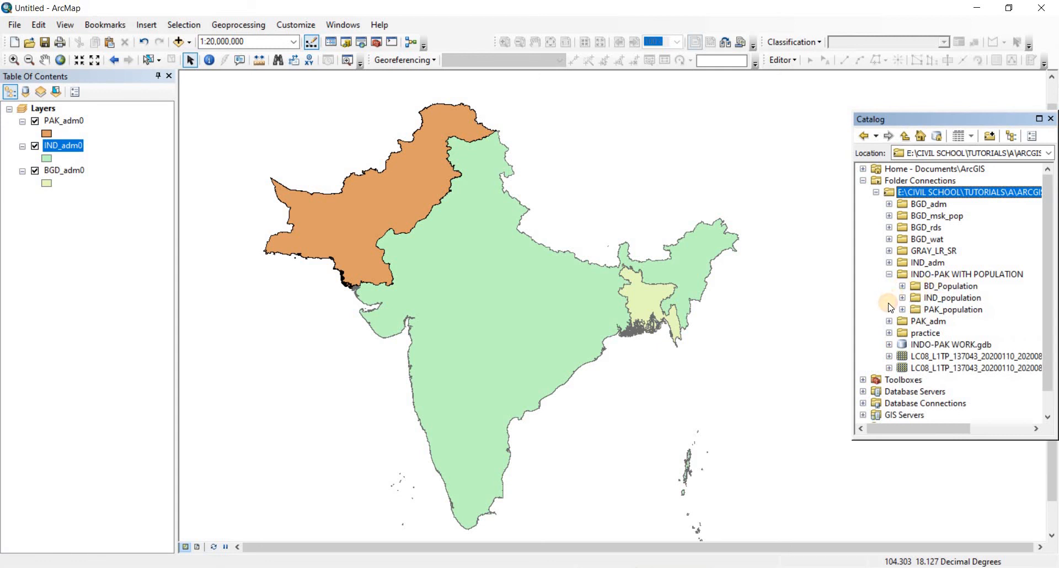
pyautogui.click(903, 286)
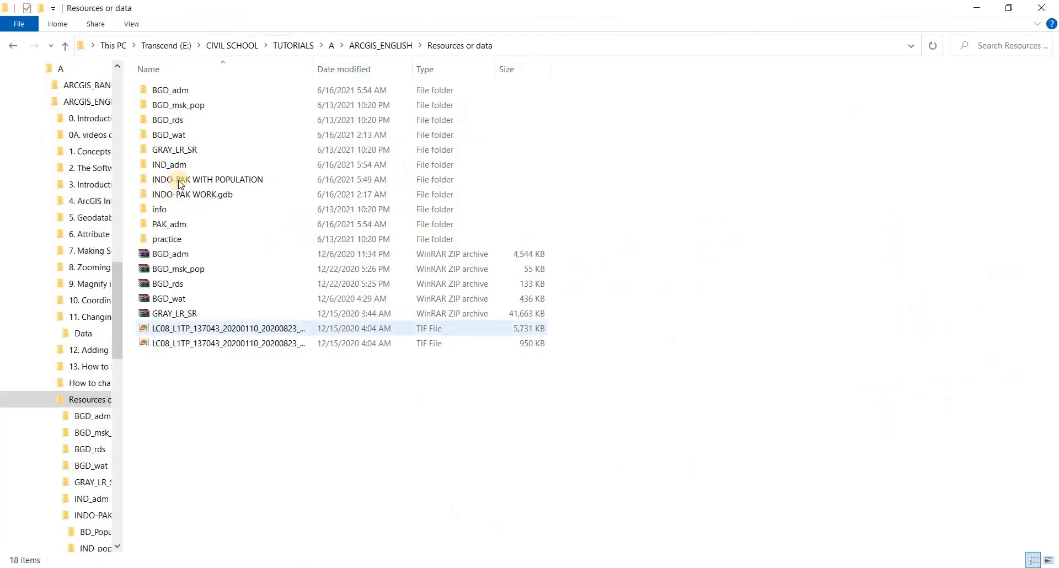
# Open INDO-PAK WITH POPULATION in File Explorer to check the population folders
pyautogui.click(207, 179)
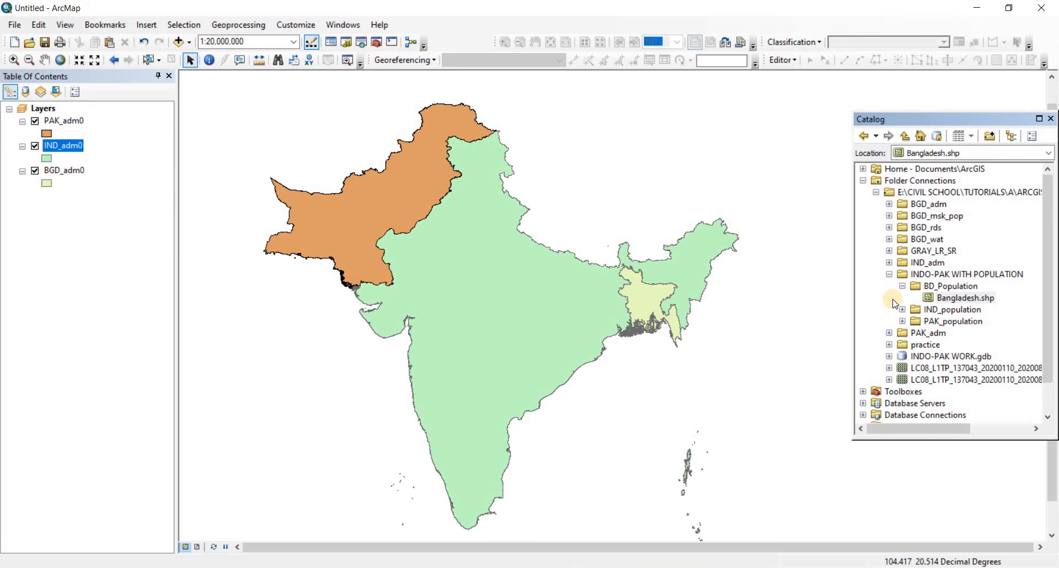
pyautogui.moveTo(900, 291)
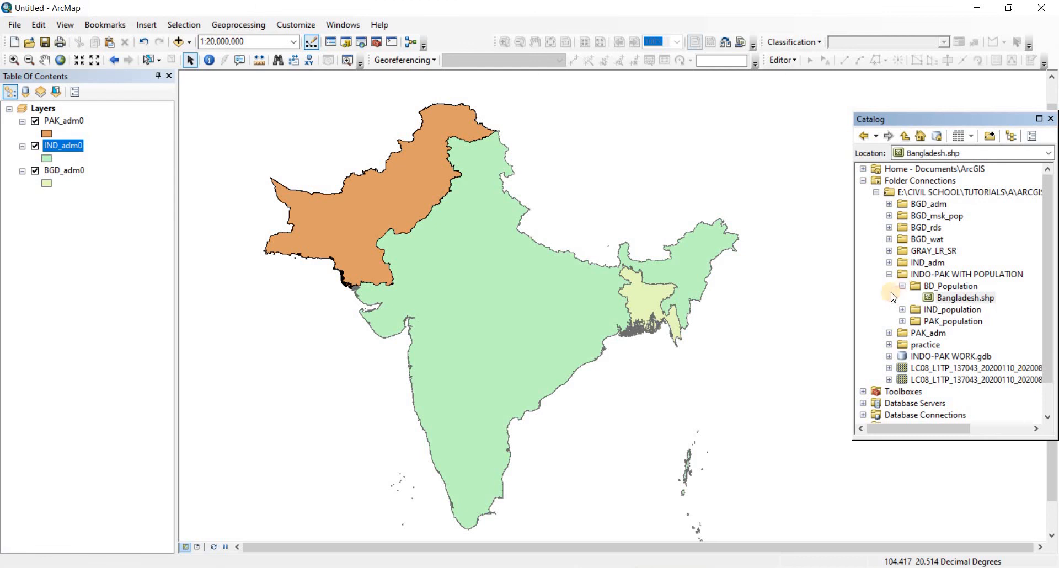
# Collapse INDO-PAK WITH POPULATION, select the BGD_adm0 layer, and collapse the tutorials folder connection
pyautogui.click(888, 274)
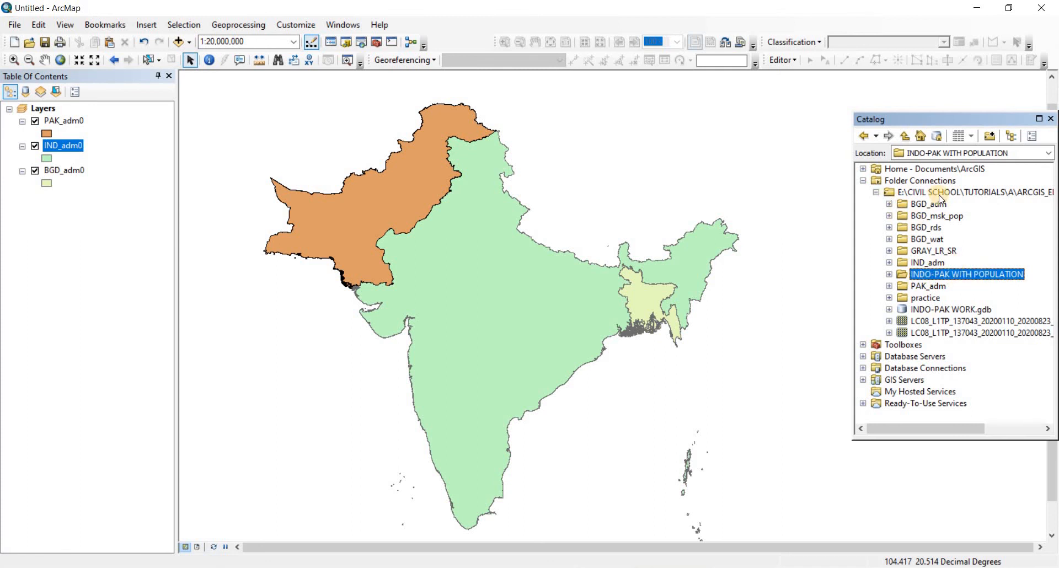
pyautogui.moveTo(933, 352)
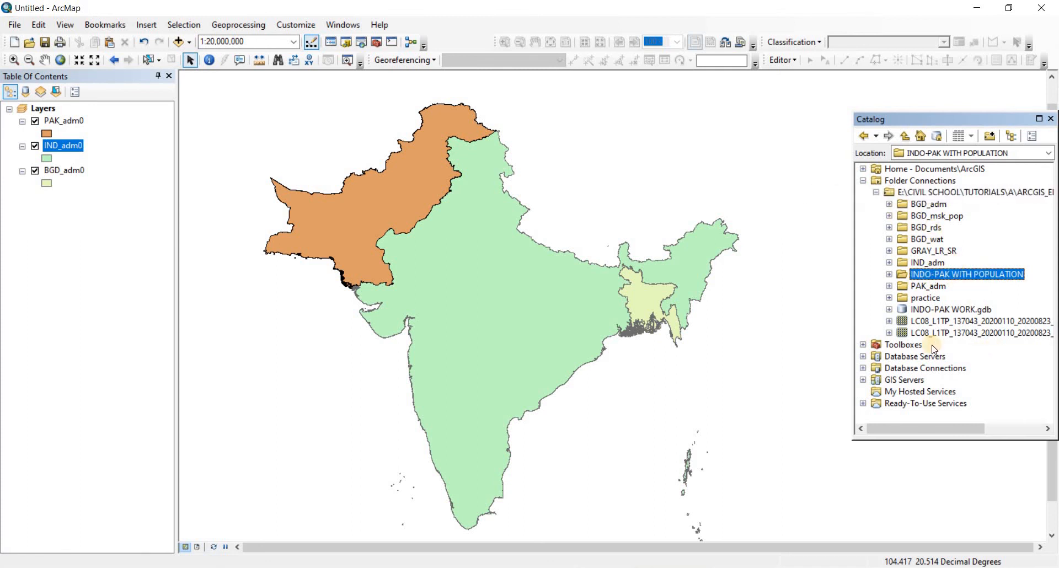
pyautogui.moveTo(922, 204)
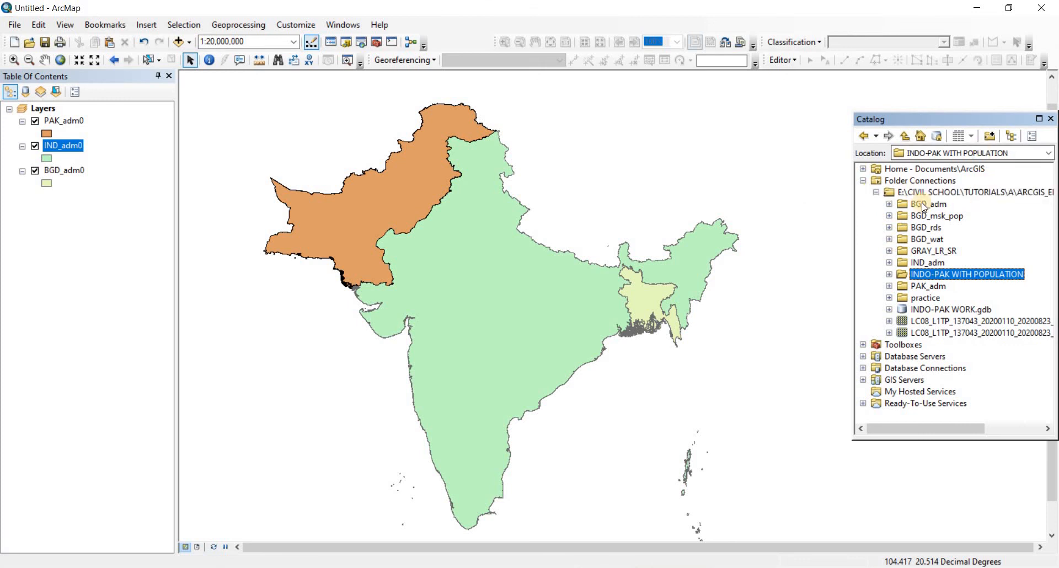
pyautogui.moveTo(387, 246)
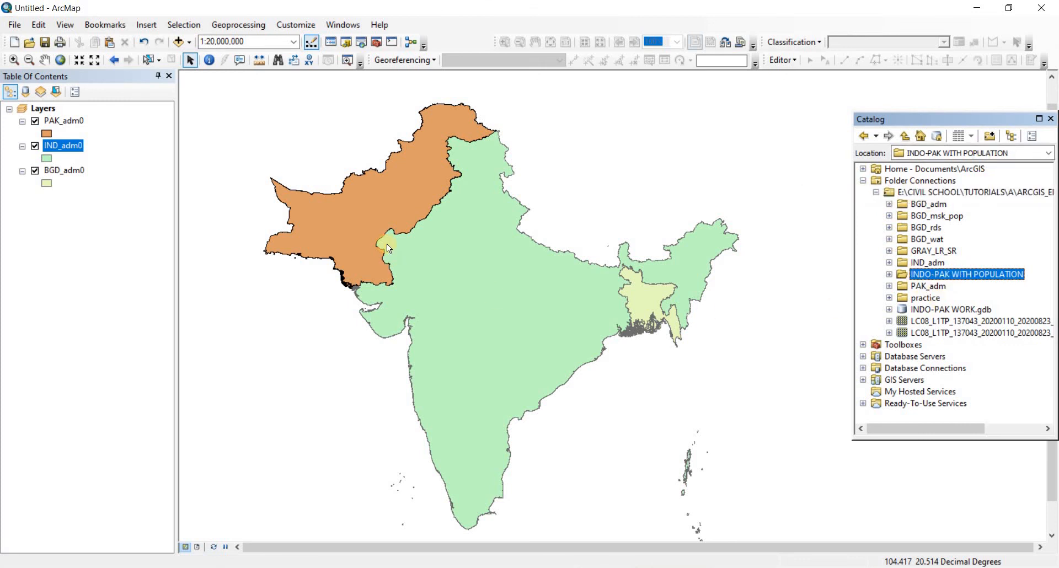
pyautogui.click(62, 170)
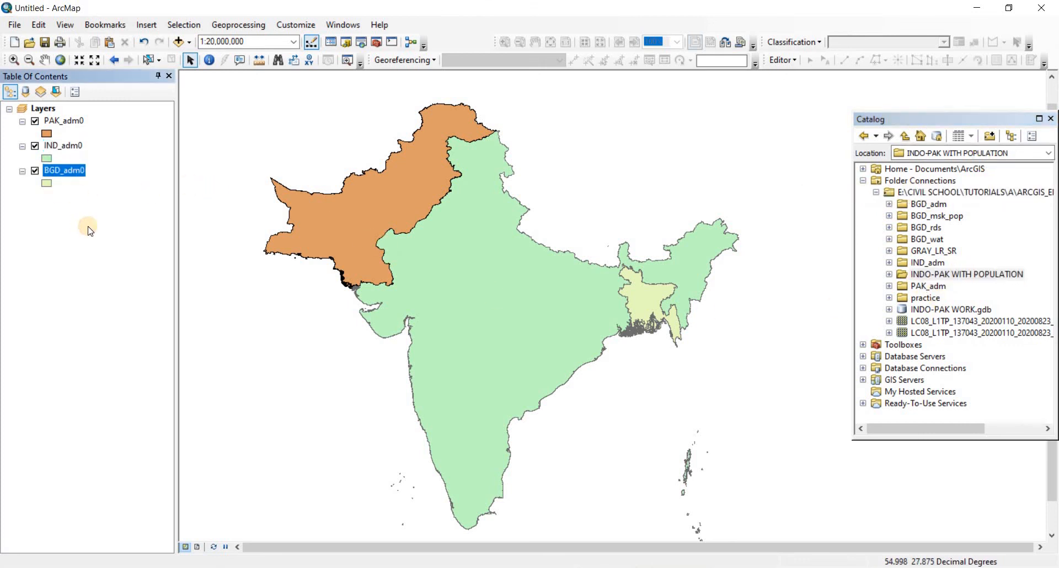
pyautogui.rightClick(63, 171)
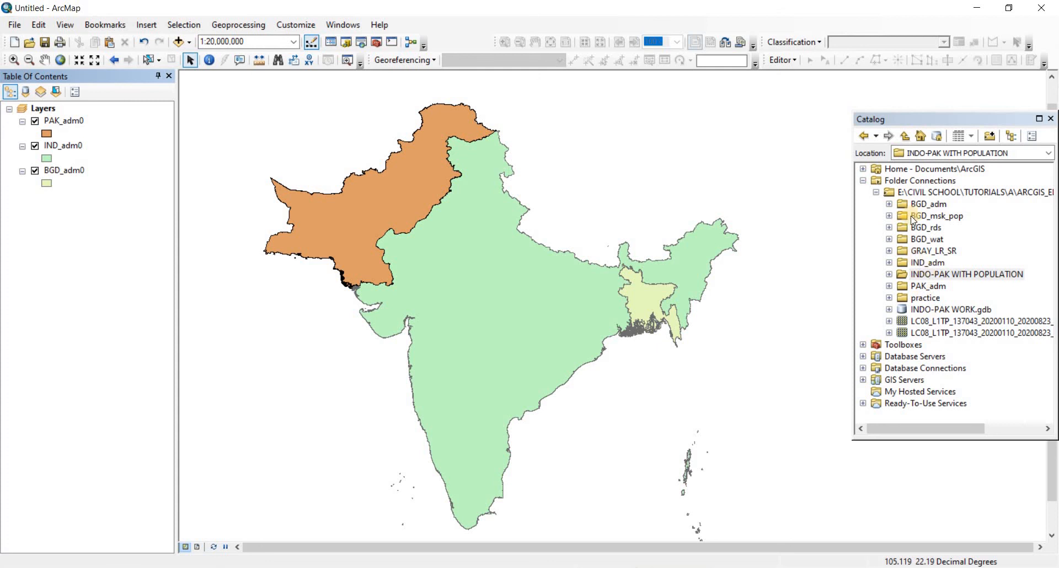
pyautogui.click(966, 274)
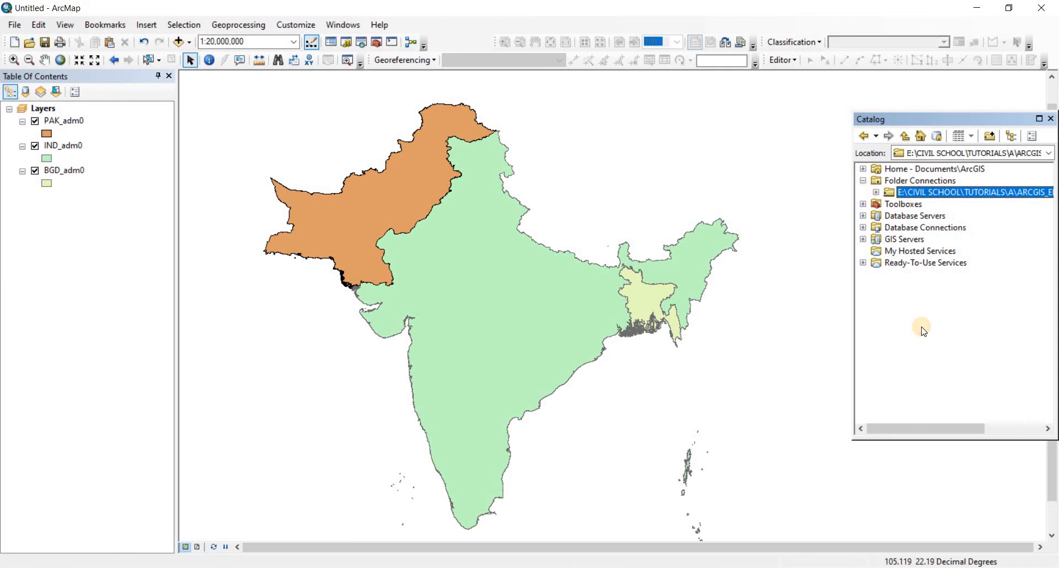
pyautogui.moveTo(902, 313)
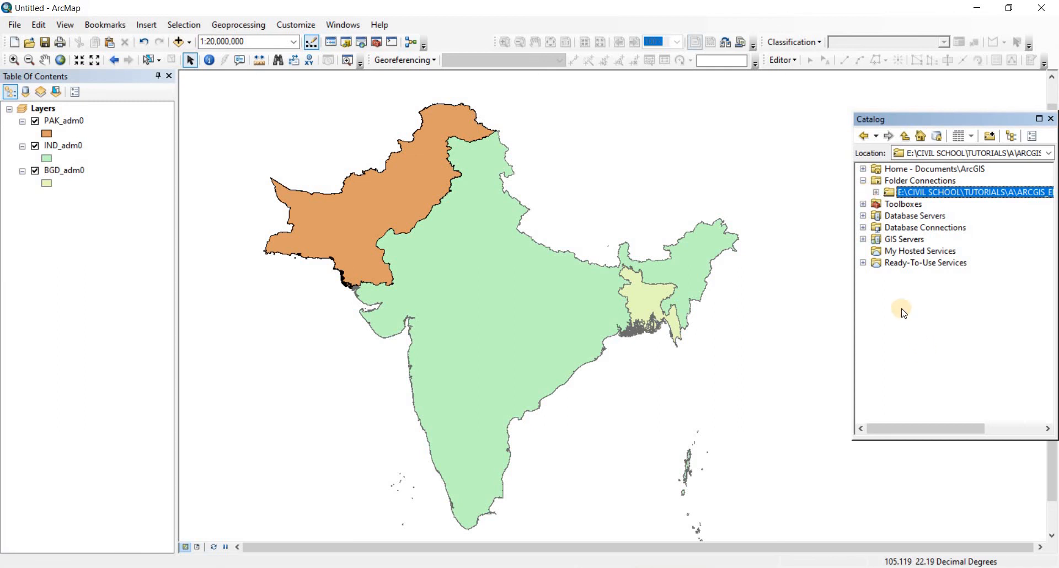